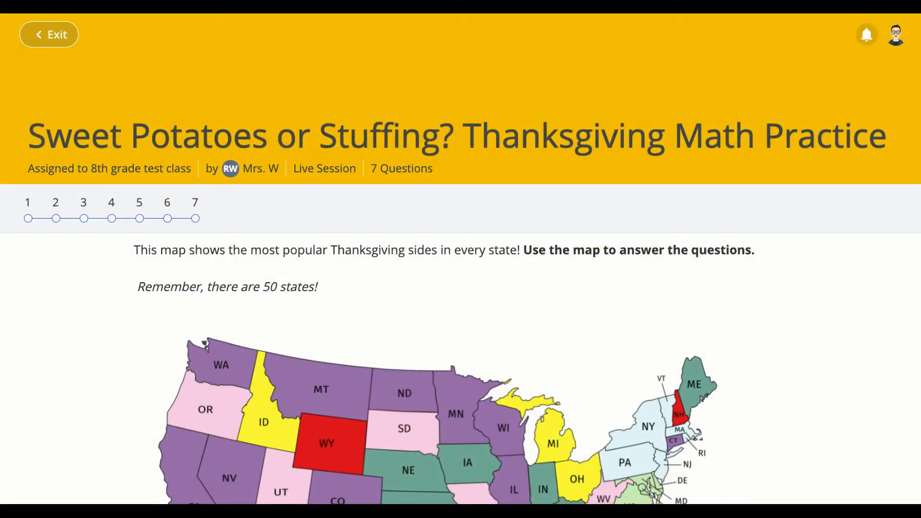
Step: Scroll past the Thanksgiving map and enter 6/50 as question 1's Green Bean Casserole answer
scroll(down, 3)
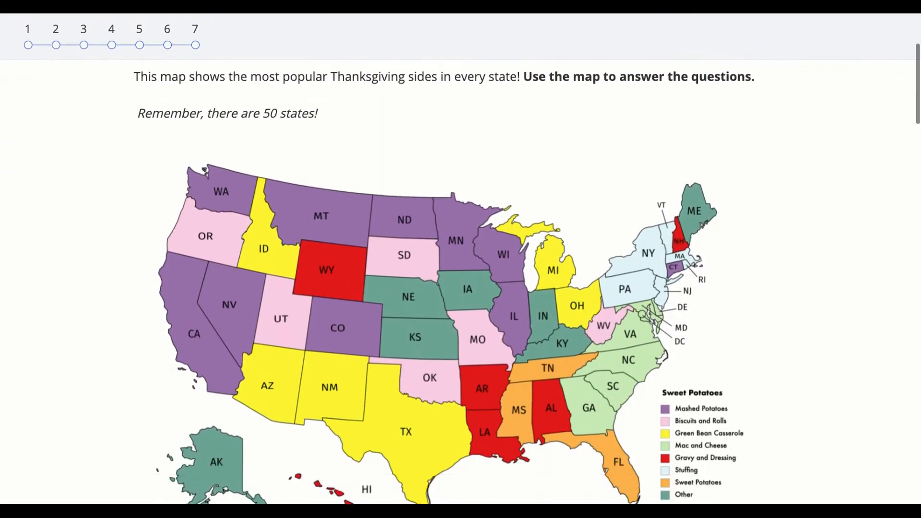
scroll(down, 3)
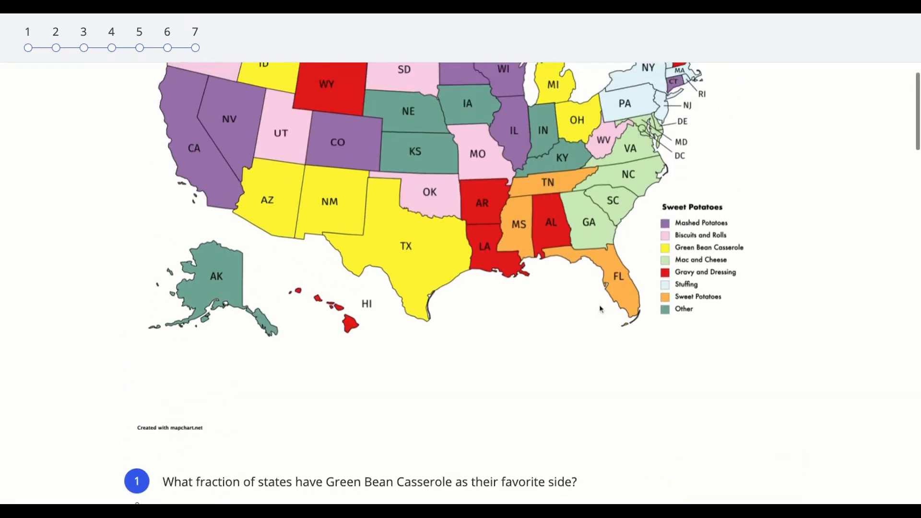
scroll(down, 3)
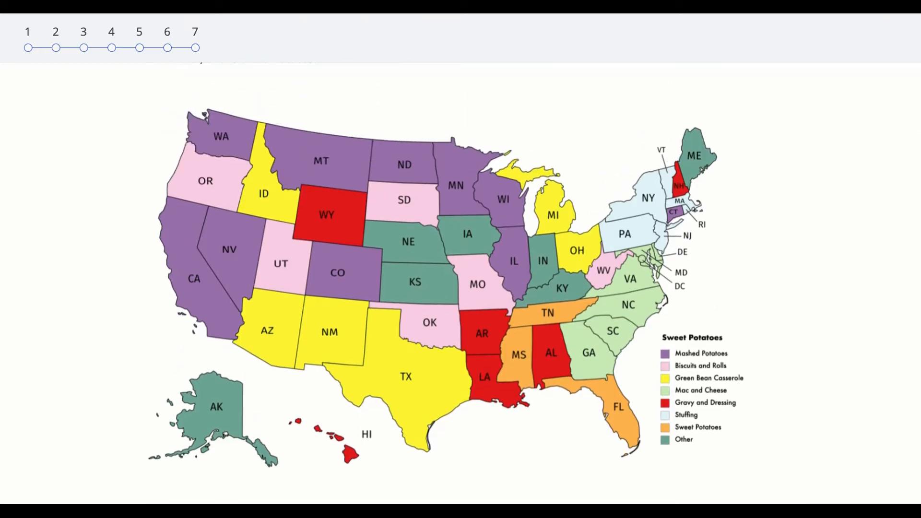
scroll(down, 3)
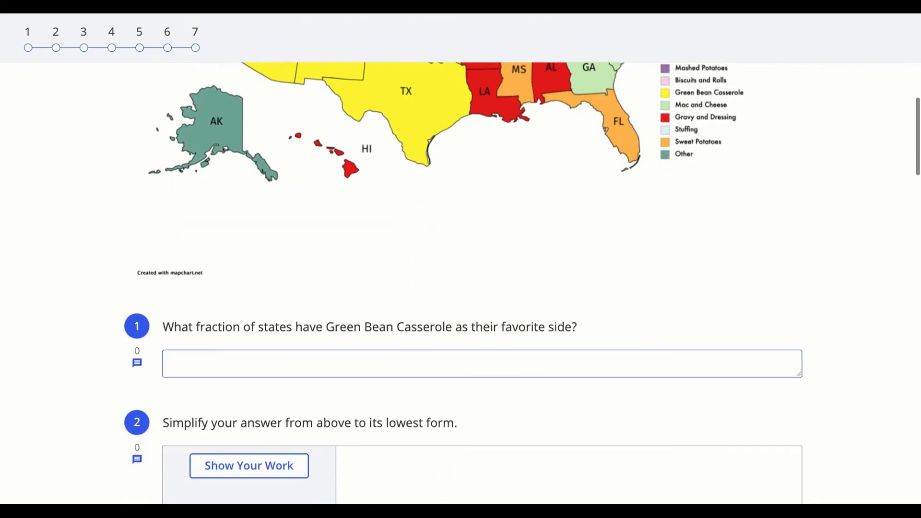
text(6/50)
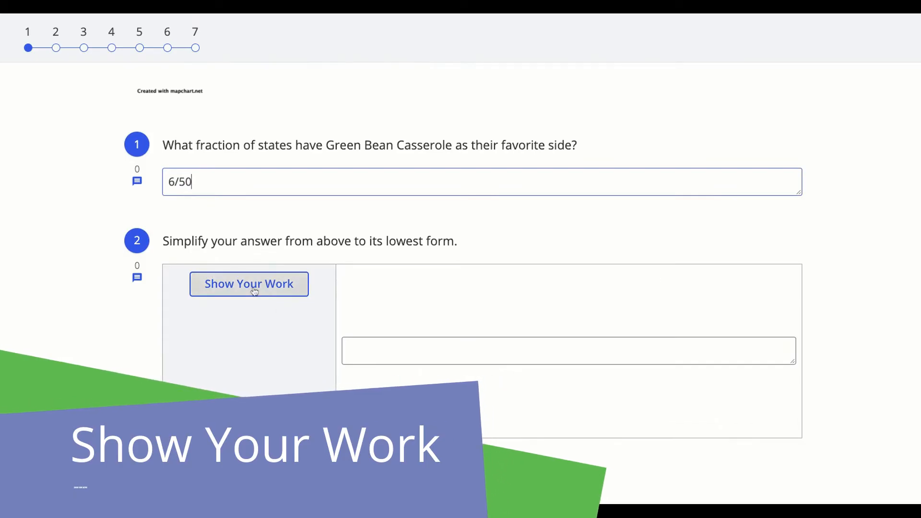
Step: Handwrite 6/50 = 3/25 in question 2's Show Your Work canvas and enter 3/25 as the answer
click(248, 284)
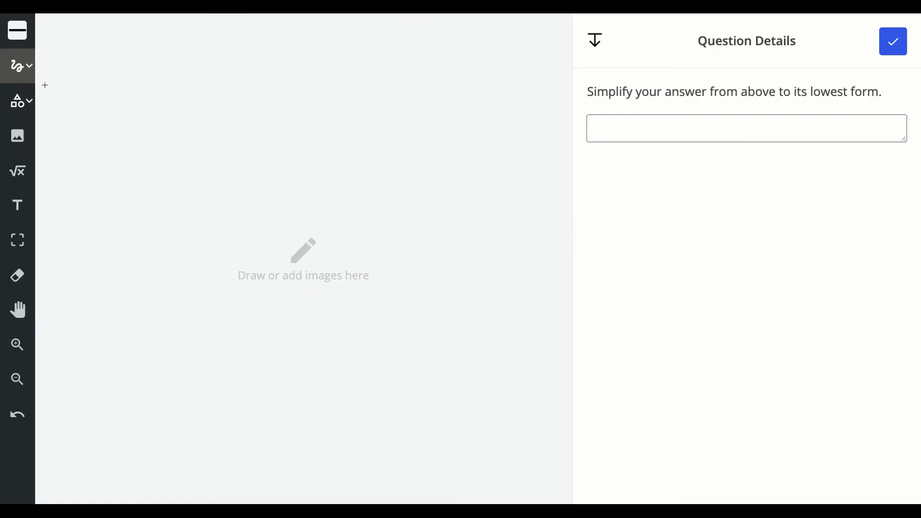
mouse_move(64, 107)
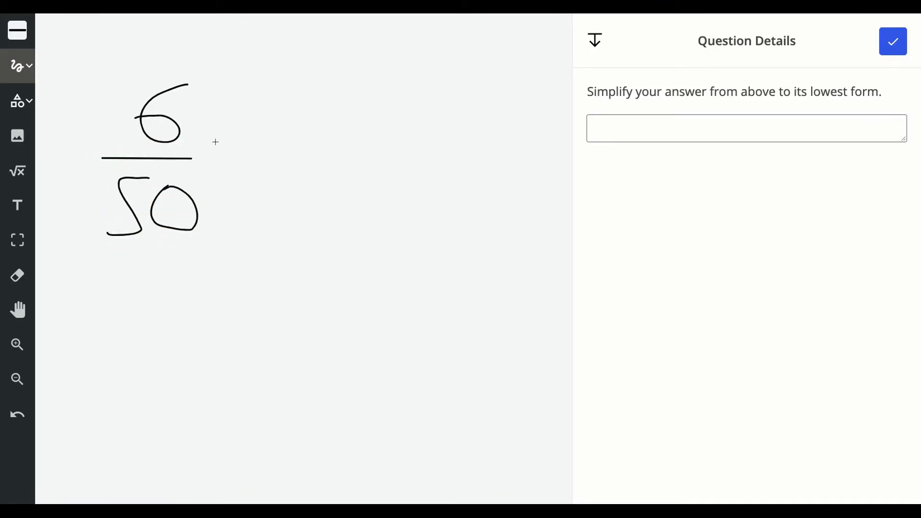
drag(211, 143, 246, 144)
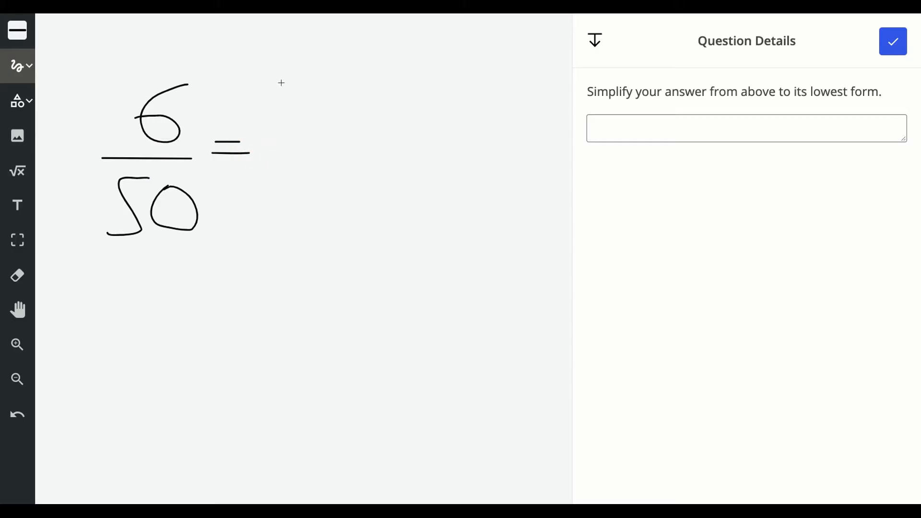
drag(296, 88, 379, 149)
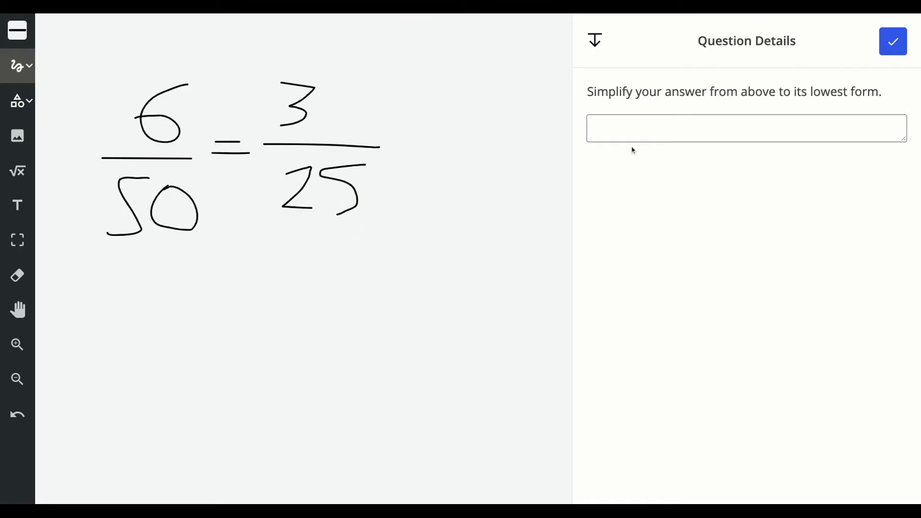
text(3/)
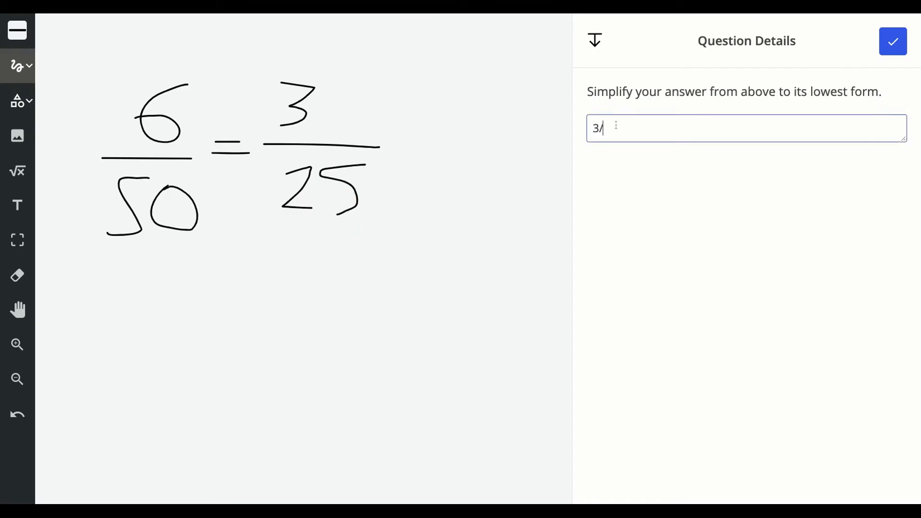
text(25)
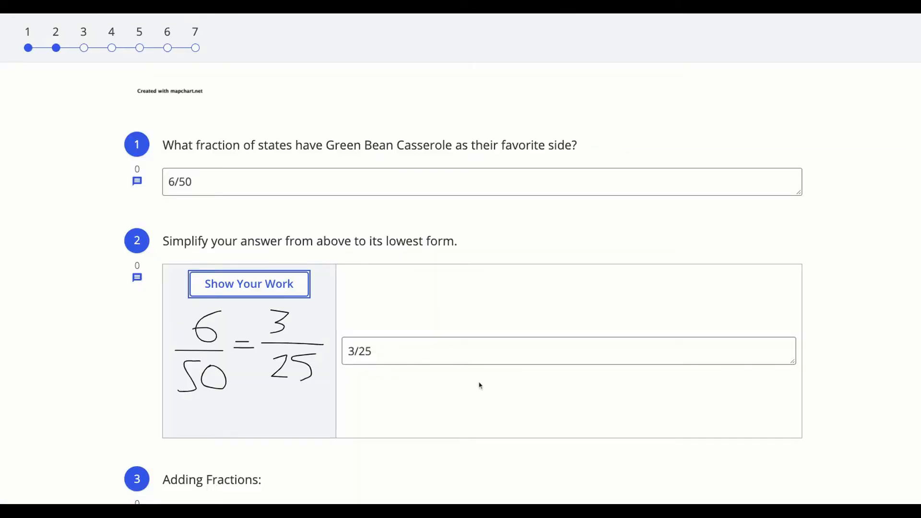
mouse_move(238, 315)
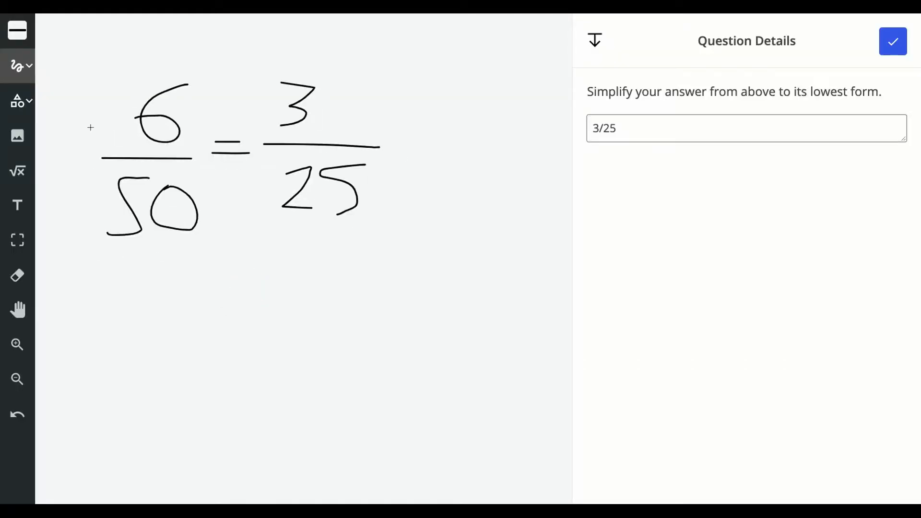
Step: Add a 'Hi!' text label to the canvas, move it right, then delete it, leaving 6/50 = 3/25
click(17, 30)
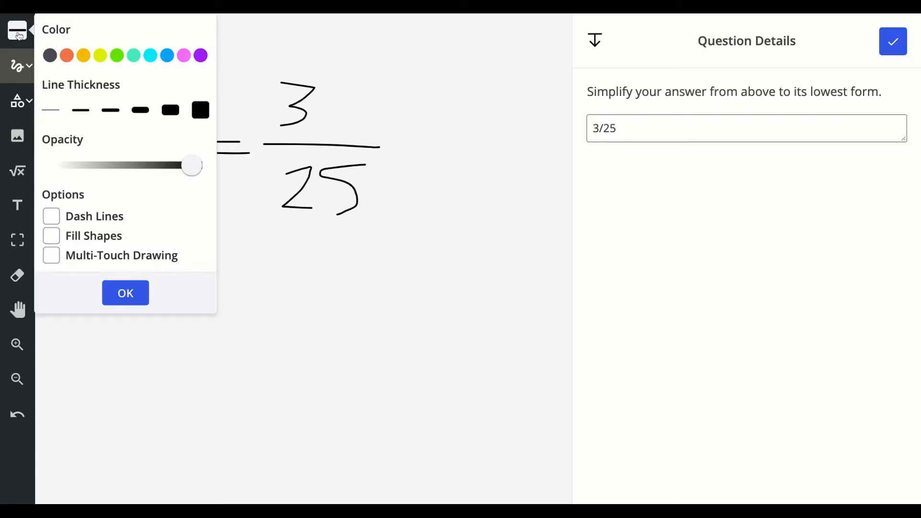
click(18, 101)
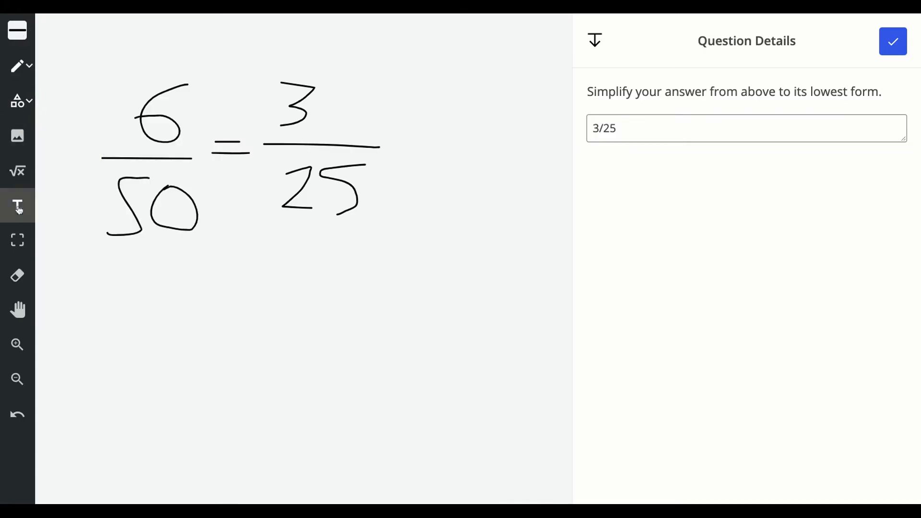
text(Hi!)
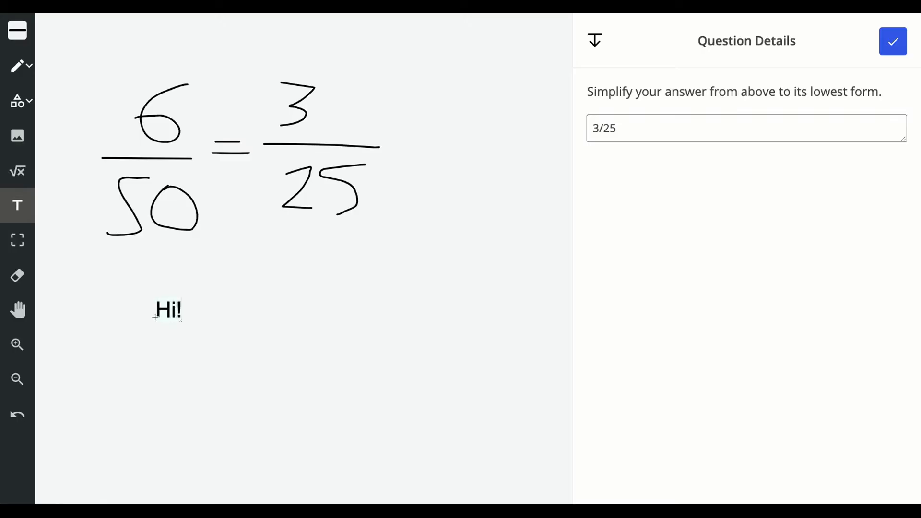
click(18, 240)
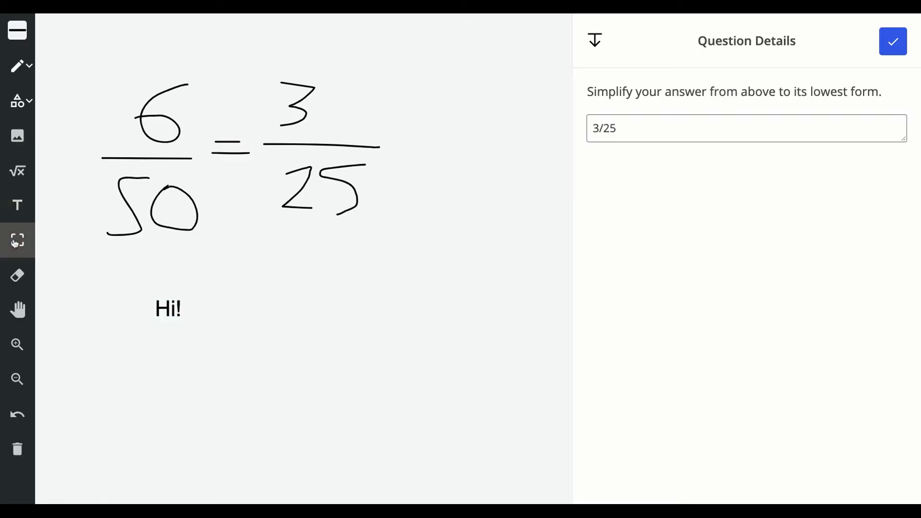
drag(167, 308, 337, 320)
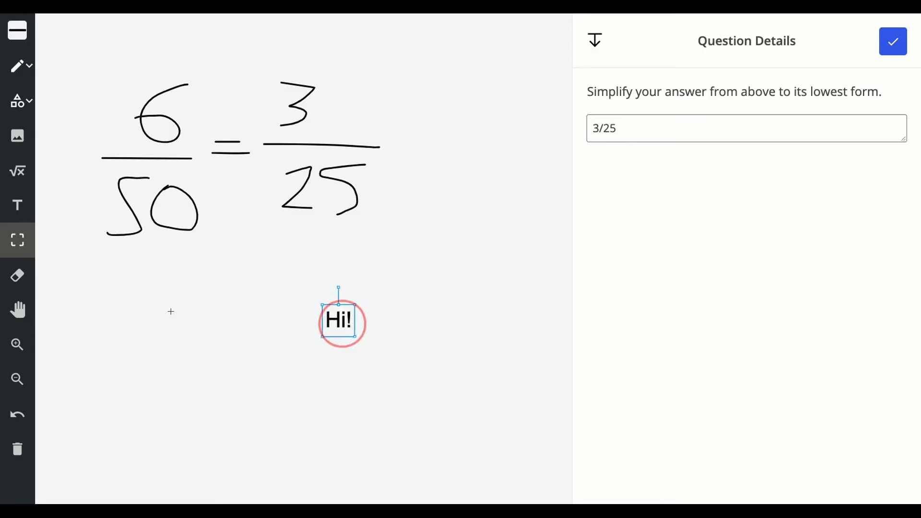
drag(355, 337, 376, 385)
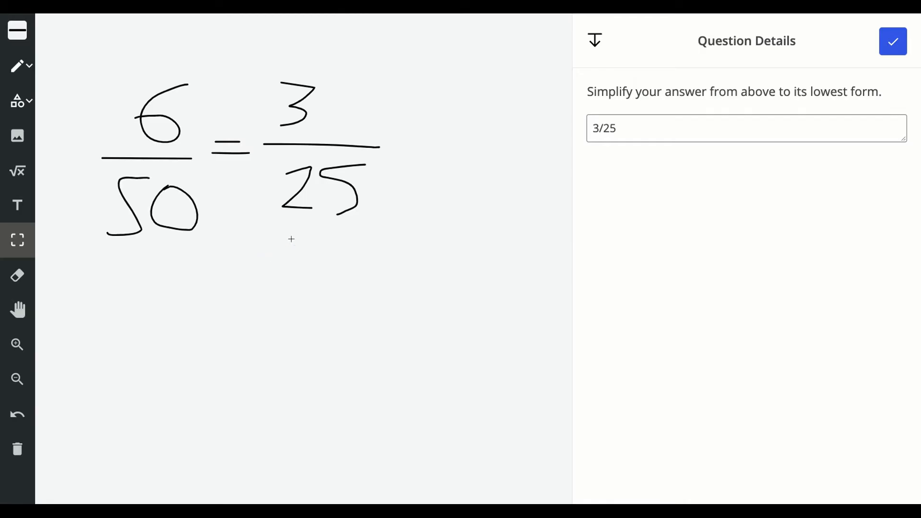
click(17, 171)
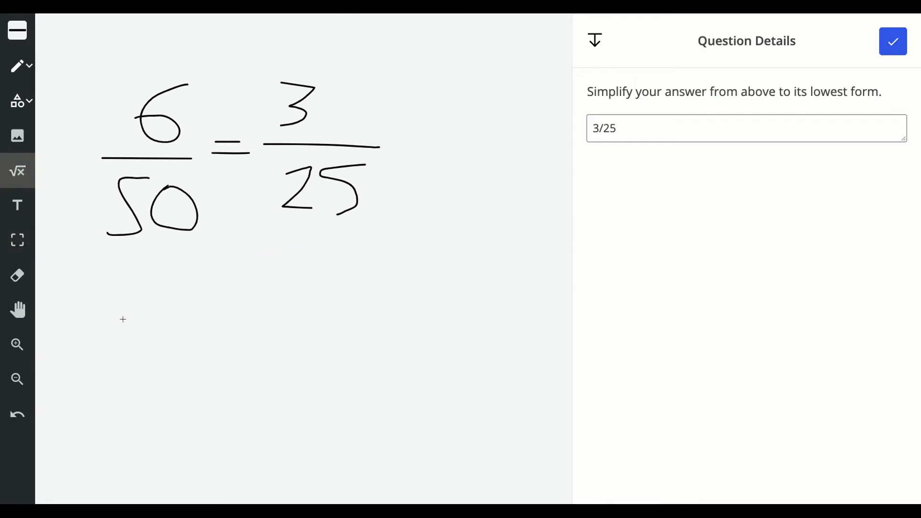
click(17, 171)
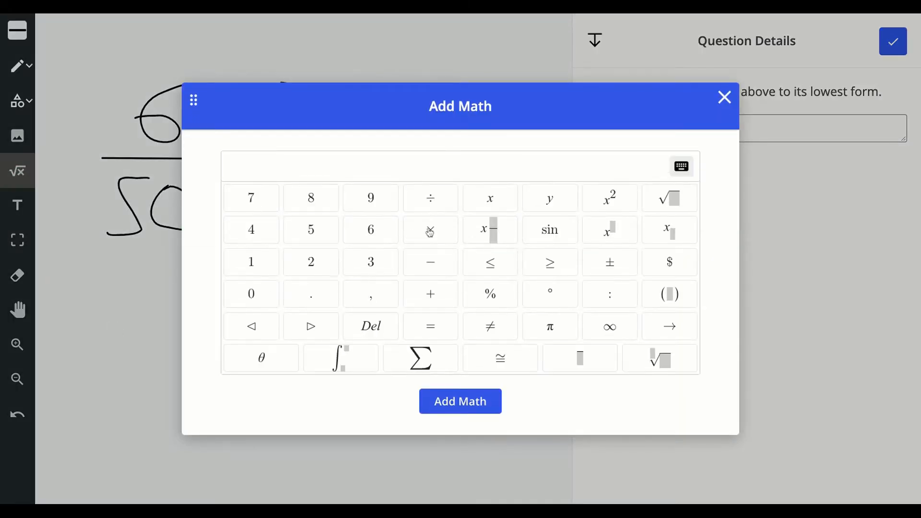
click(489, 198)
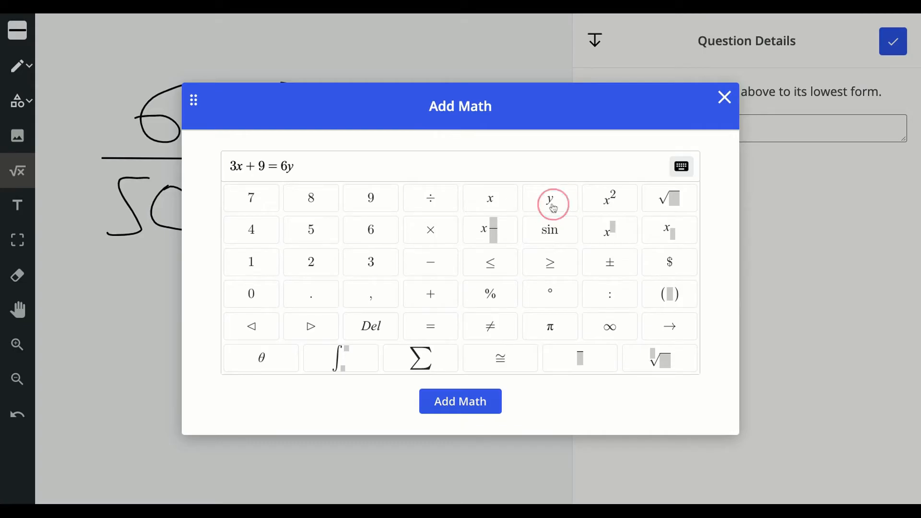
click(460, 401)
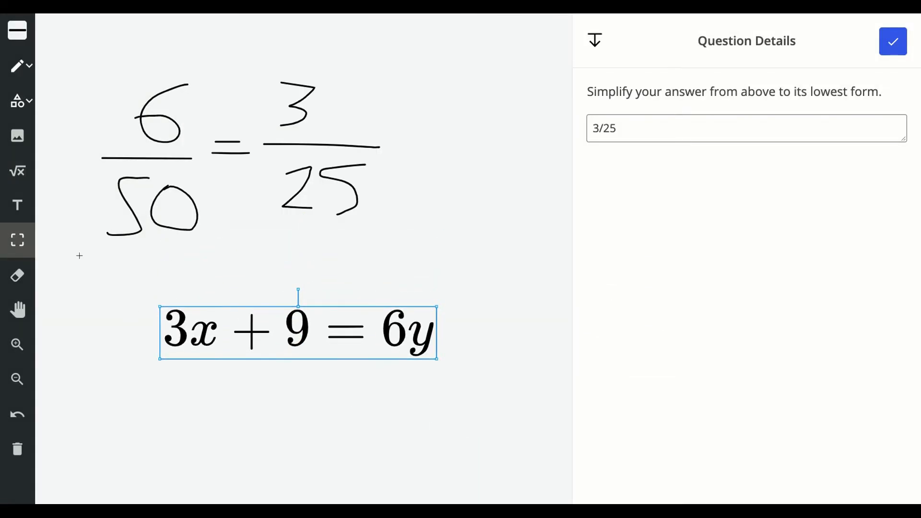
click(18, 275)
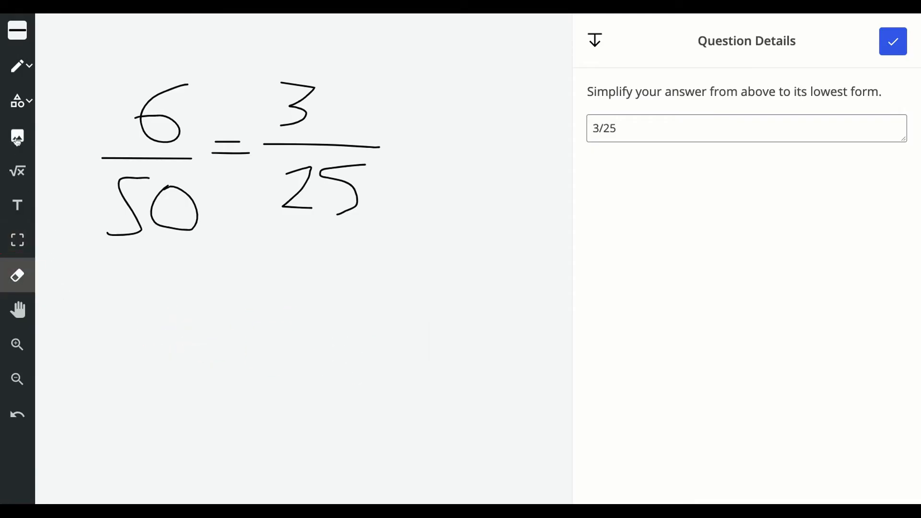
Step: Try the image and zoom/pan tools, then save the 6/50 = 3/25 drawing back to the assignment
click(17, 136)
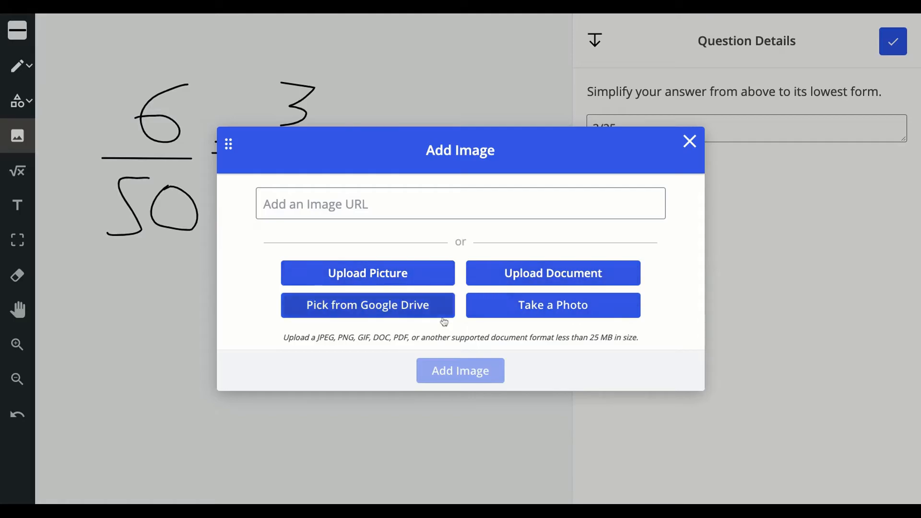
click(689, 141)
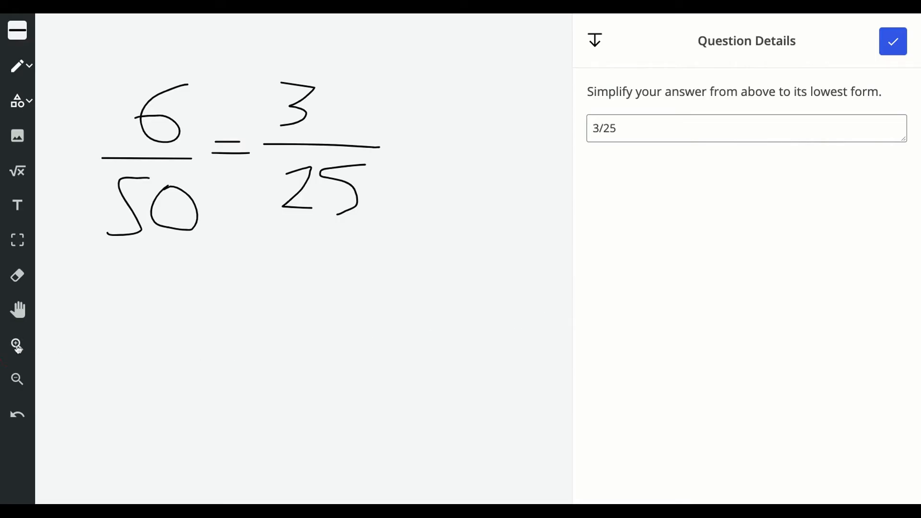
click(16, 379)
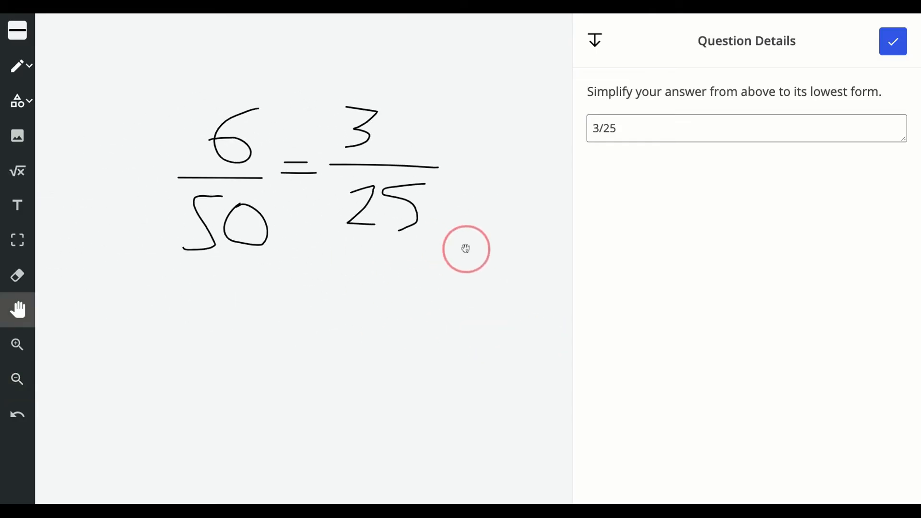
click(594, 40)
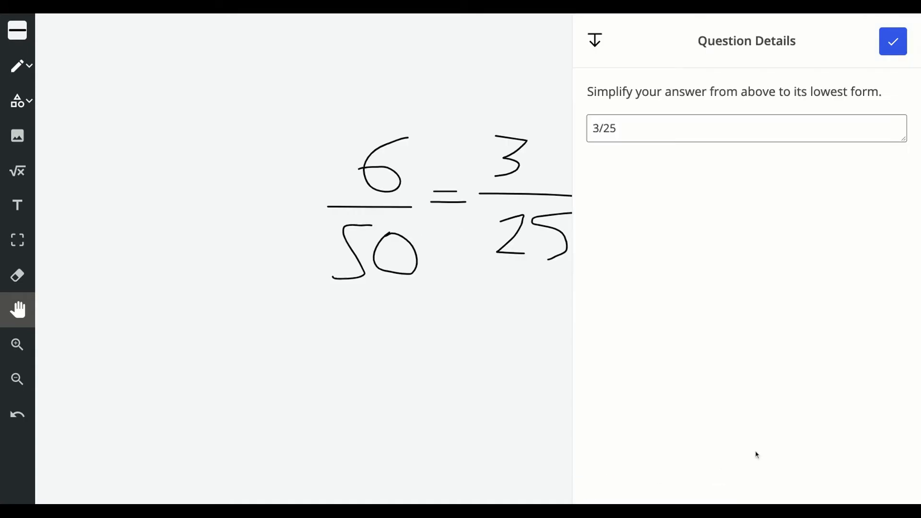
mouse_move(892, 41)
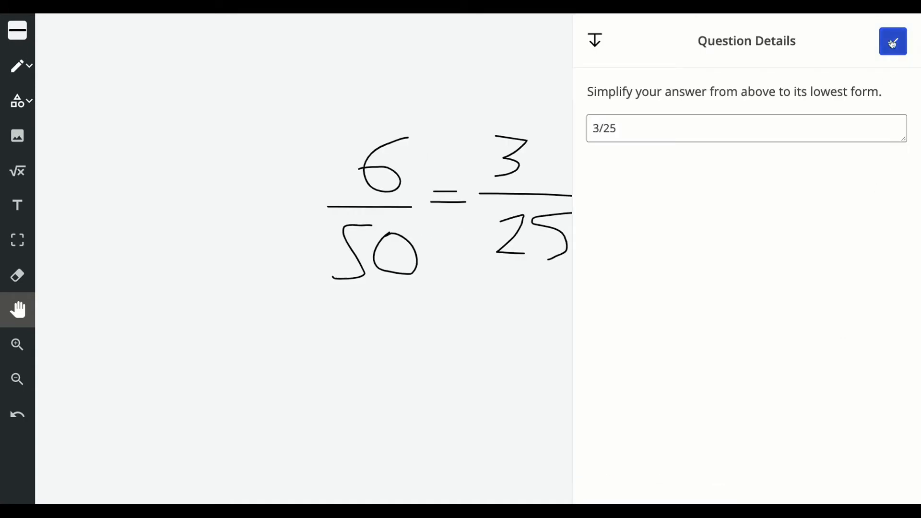
click(892, 41)
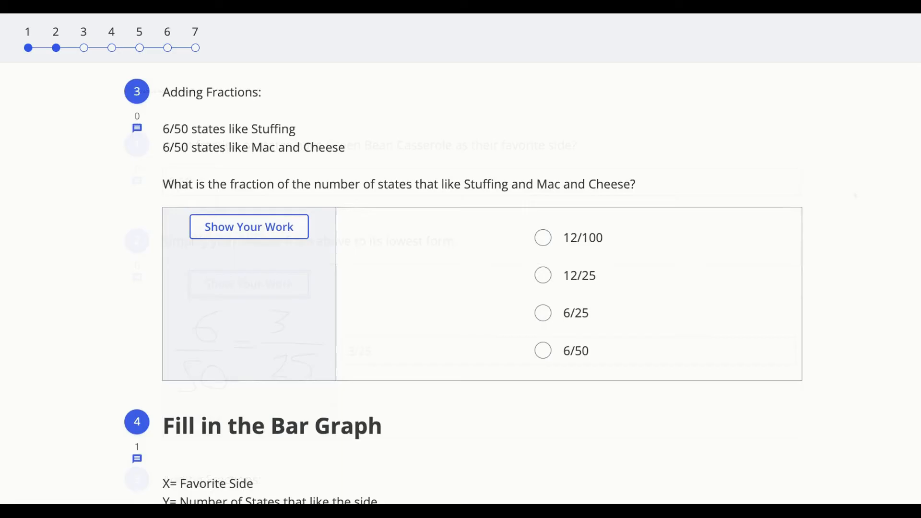
Step: Draw a rectangular bar in the Green Bean C. column of question 4's bar graph canvas
scroll(down, 3)
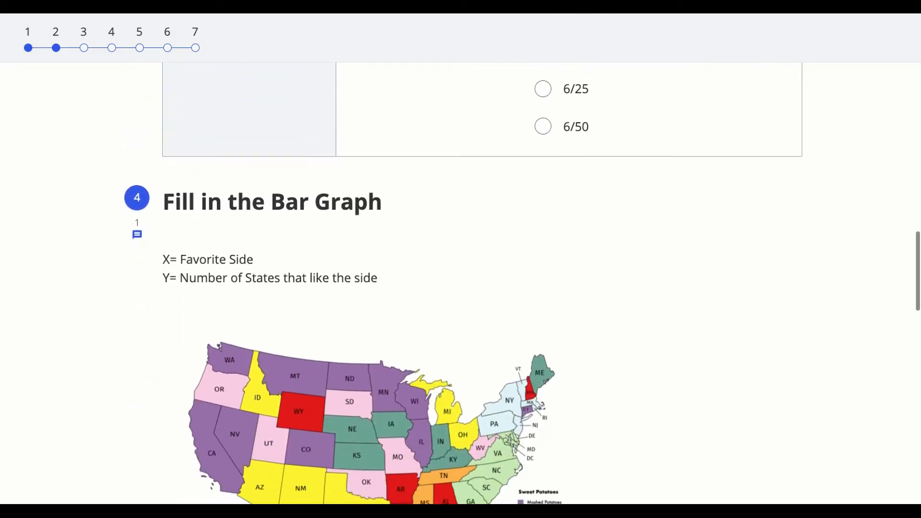
scroll(down, 3)
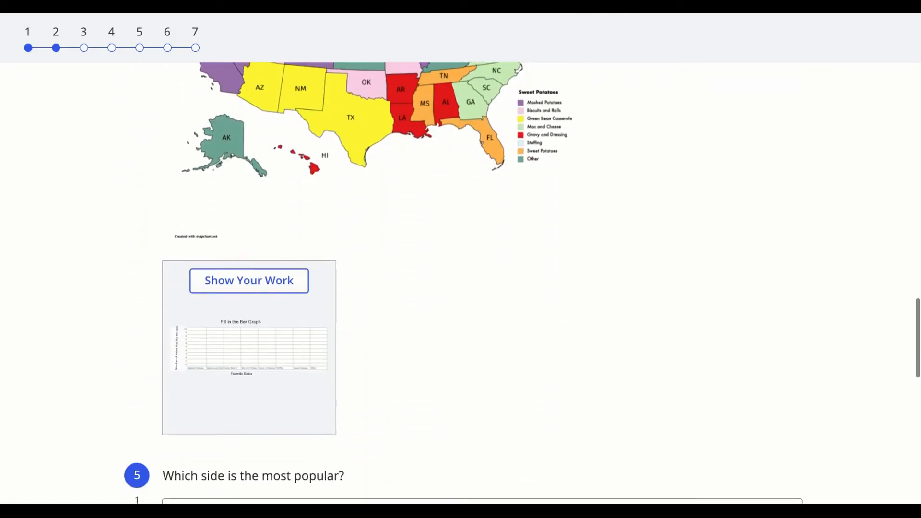
scroll(down, 3)
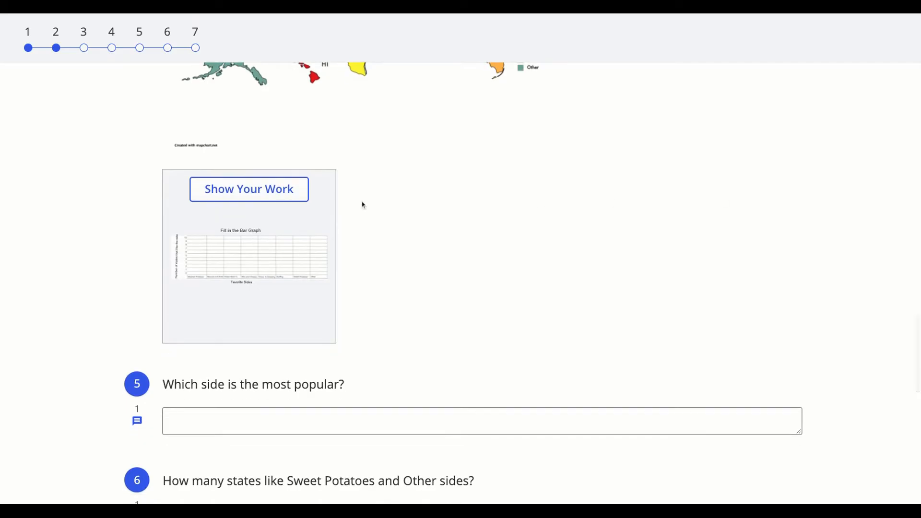
click(248, 189)
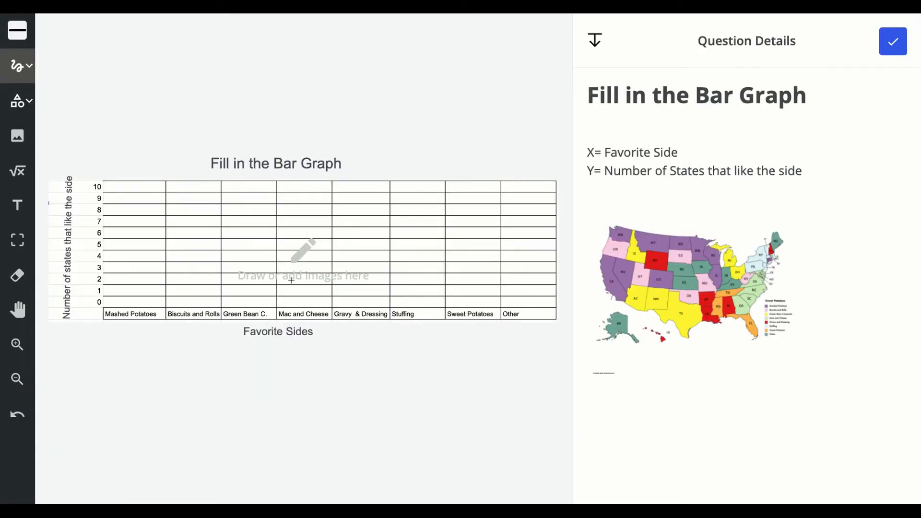
click(18, 100)
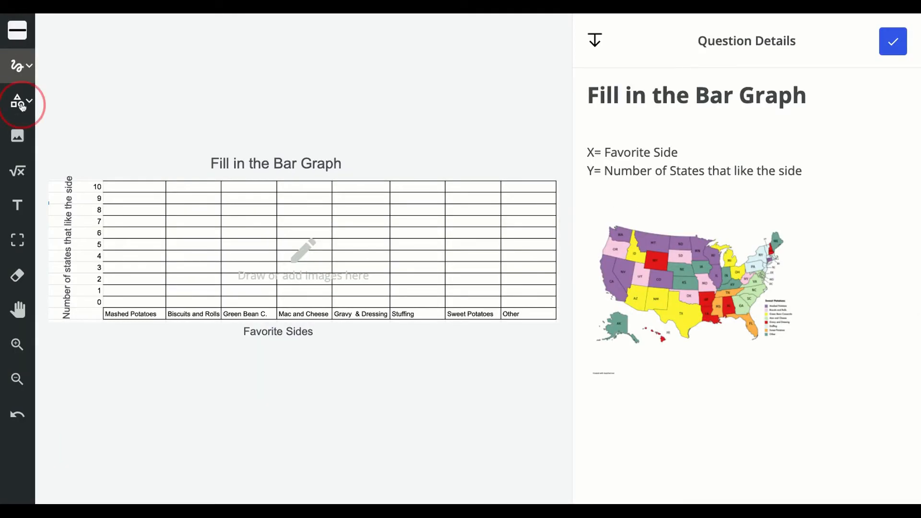
click(17, 104)
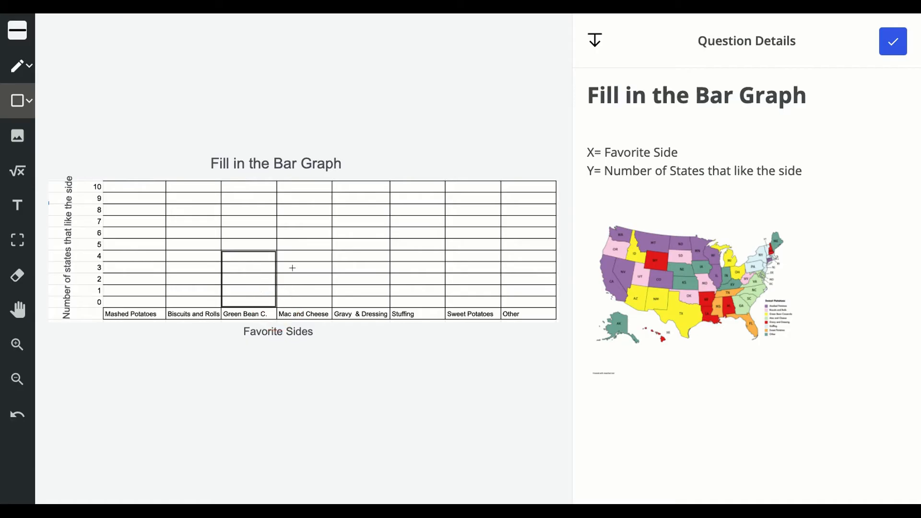
drag(278, 302, 332, 226)
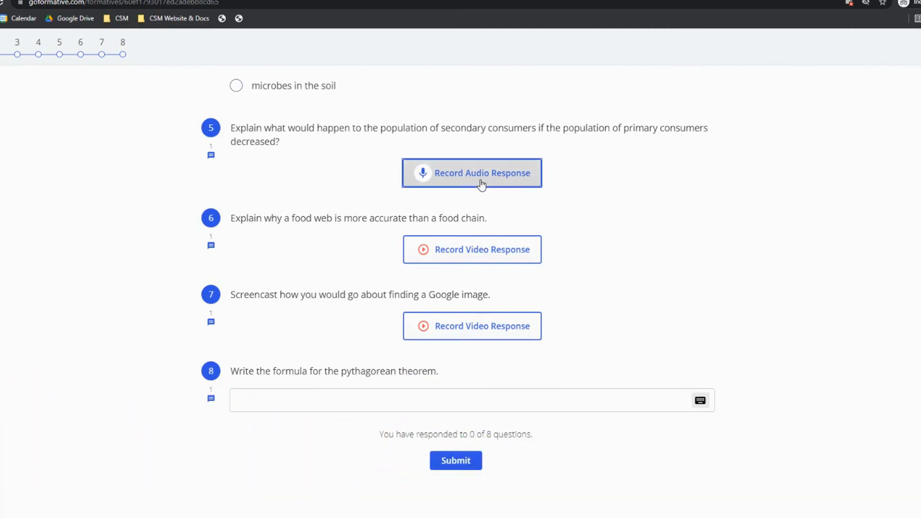
Step: Record a 5-second audio response for question 5, allowing the microphone
click(472, 172)
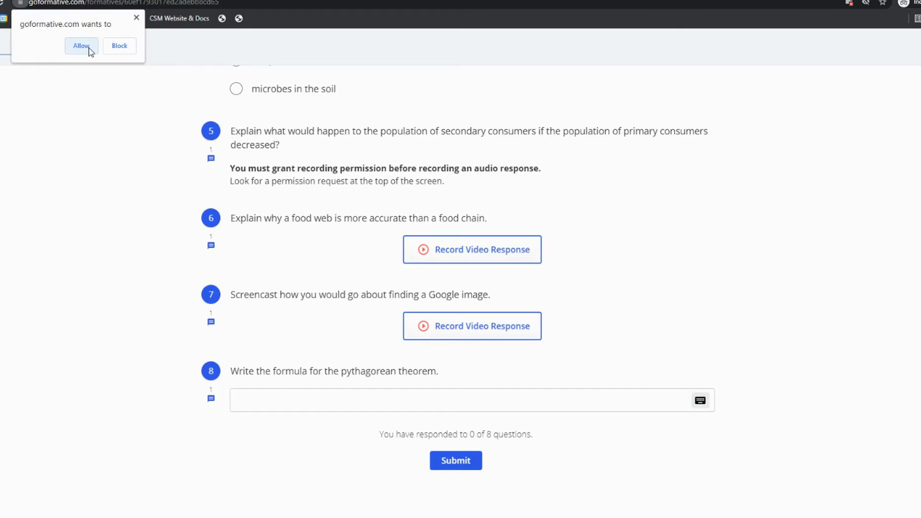
click(81, 46)
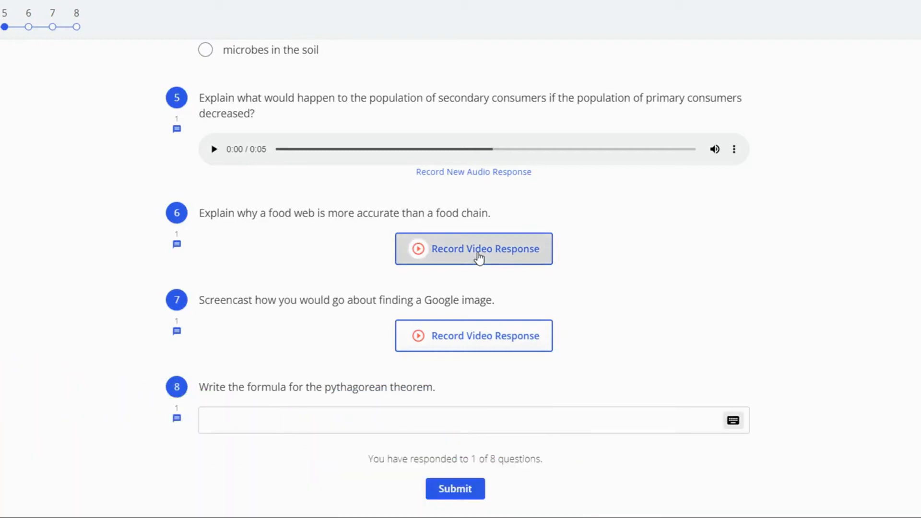
click(474, 249)
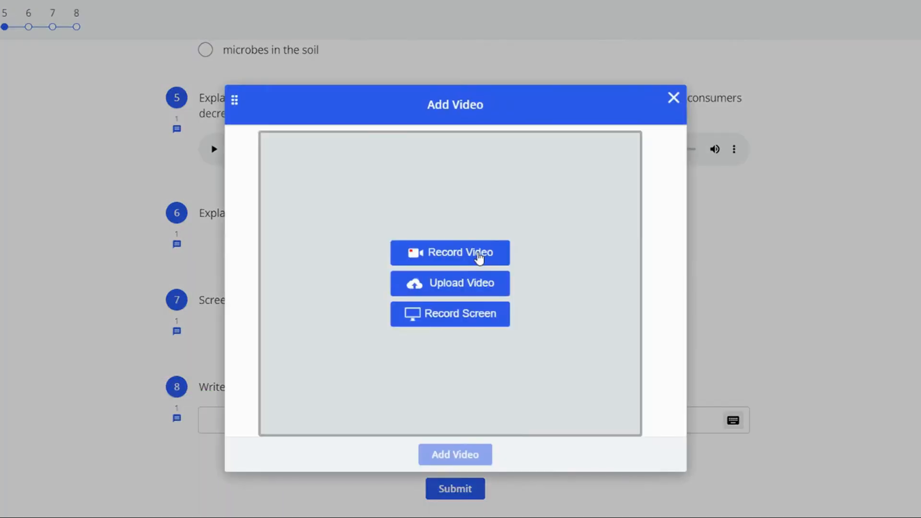
mouse_move(504, 262)
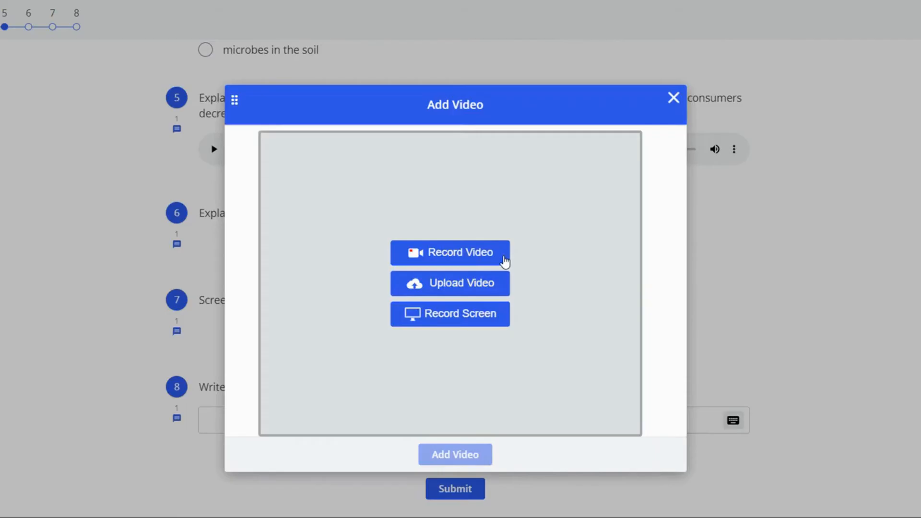
mouse_move(513, 306)
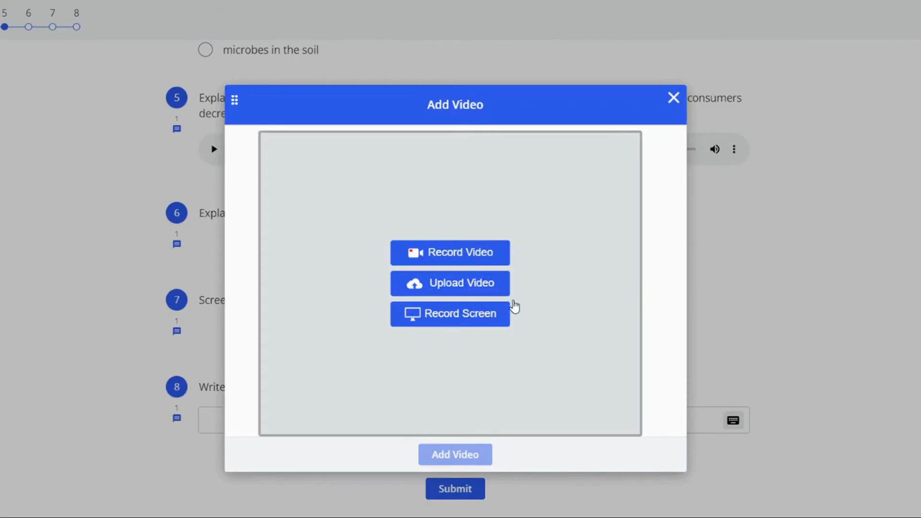
mouse_move(509, 256)
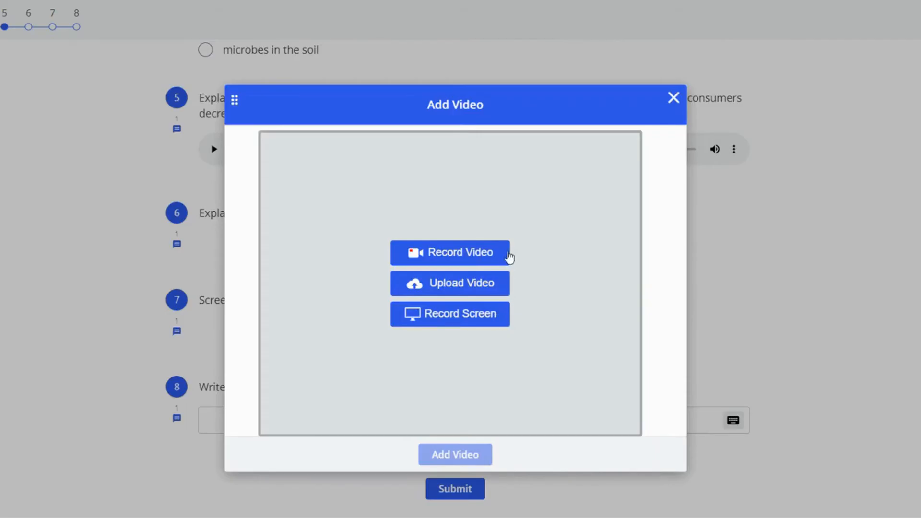
mouse_move(468, 259)
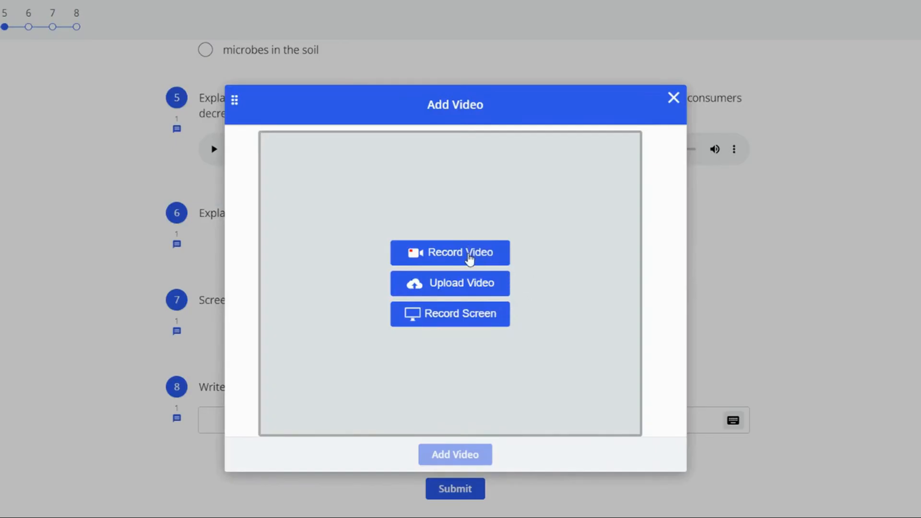
Step: Record a new video with camera permission granted and attach it to question 6
click(450, 253)
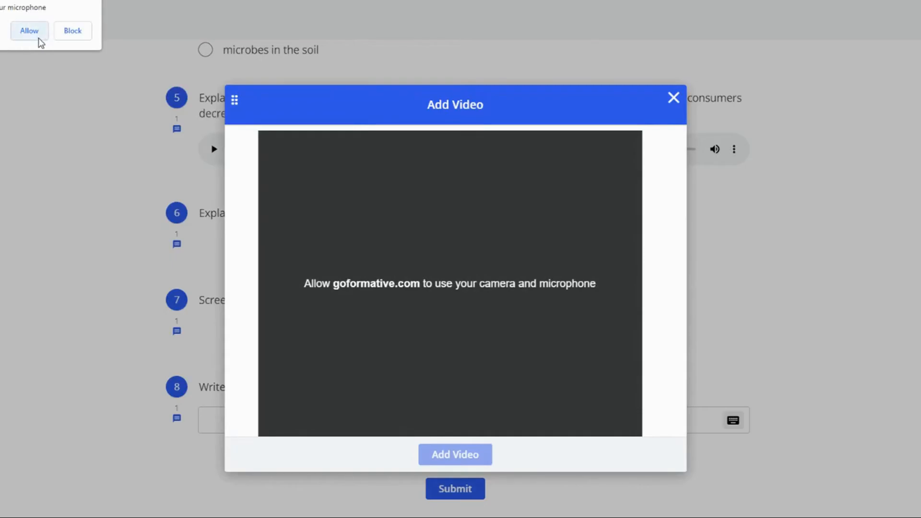
click(29, 31)
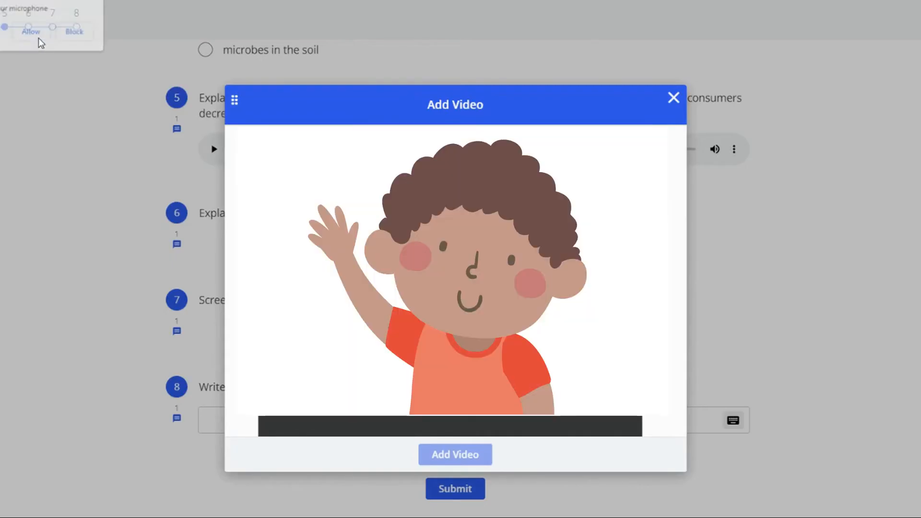
click(30, 31)
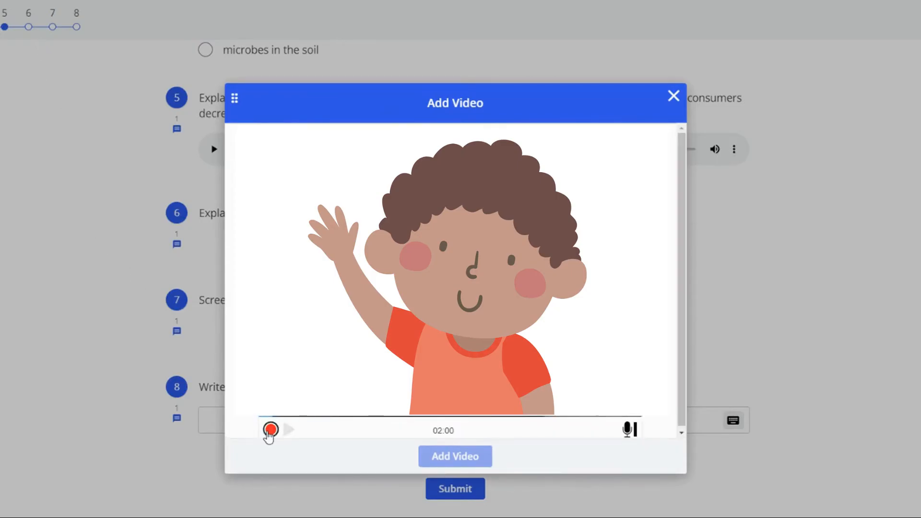
click(269, 429)
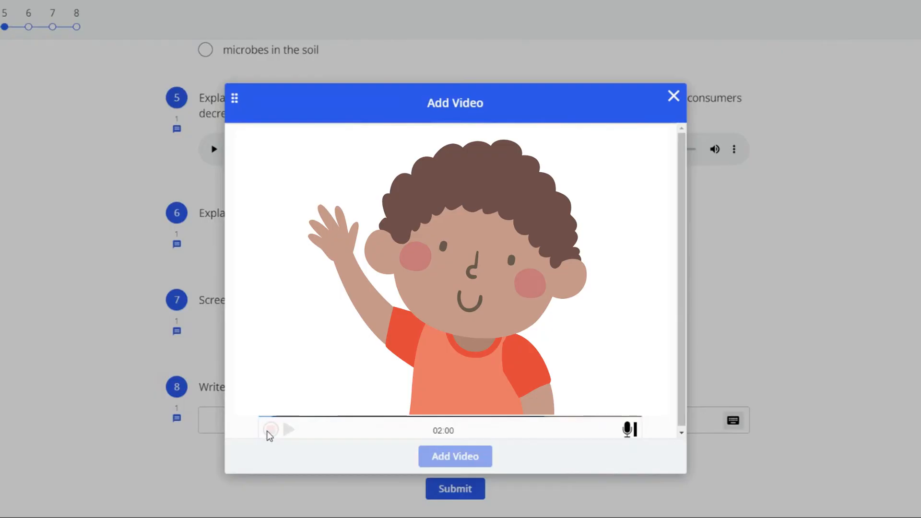
click(270, 430)
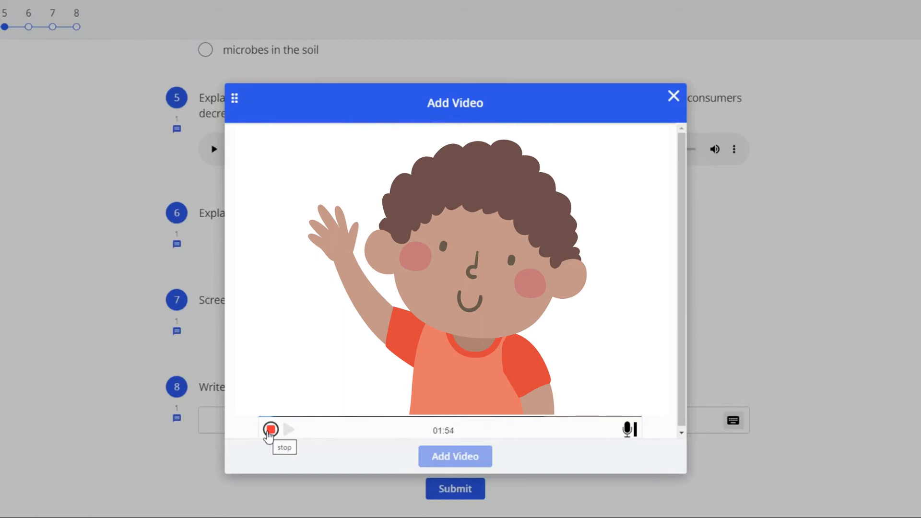
click(269, 429)
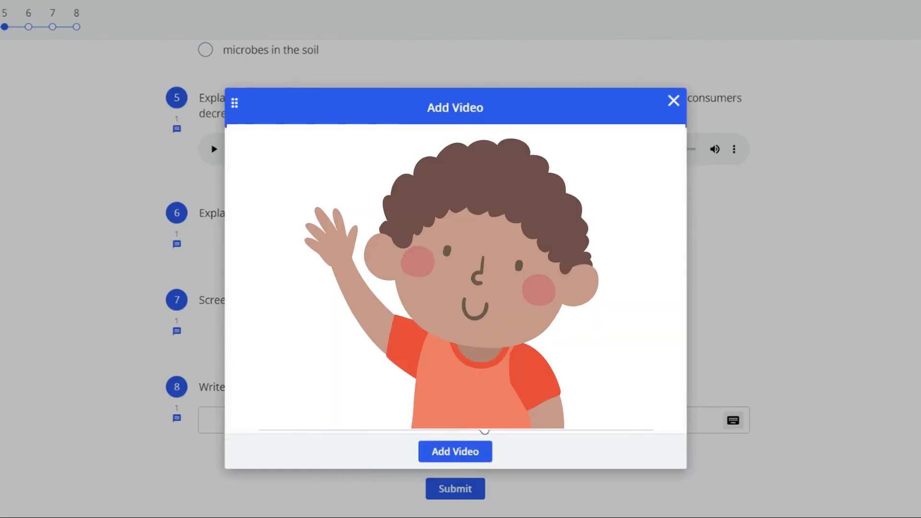
click(673, 100)
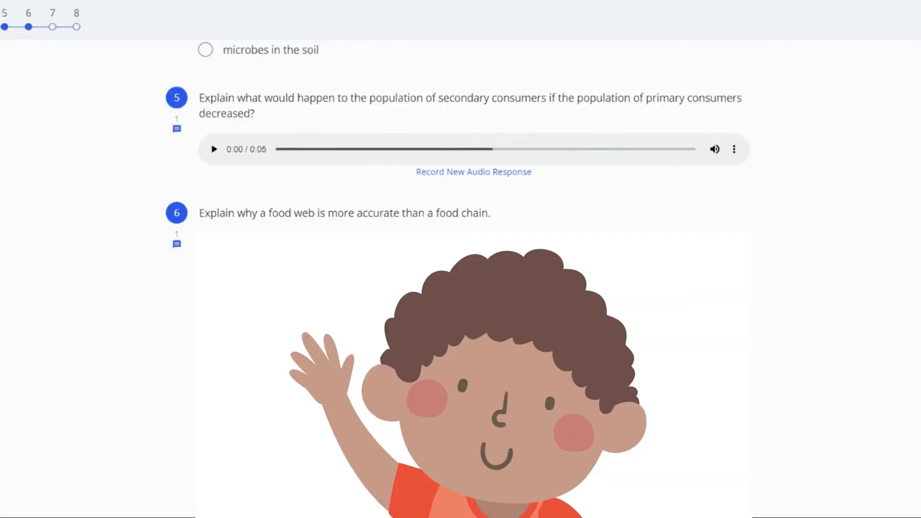
Step: Bring up question 8's math keypad, then move to the food-chain free-response question
scroll(down, 3)
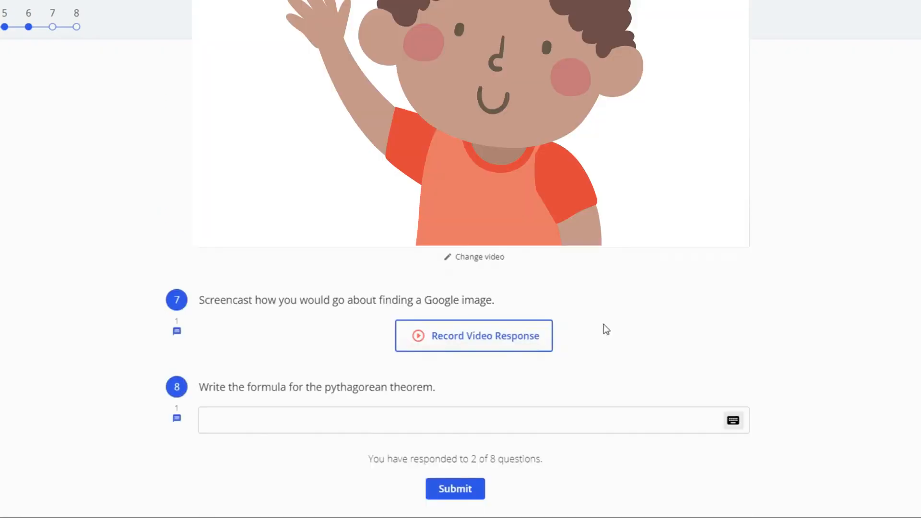
mouse_move(466, 336)
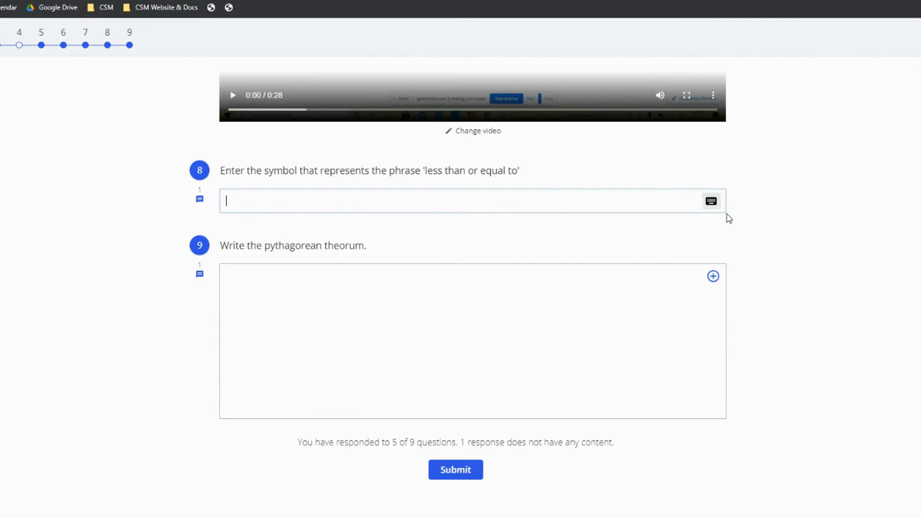
click(710, 201)
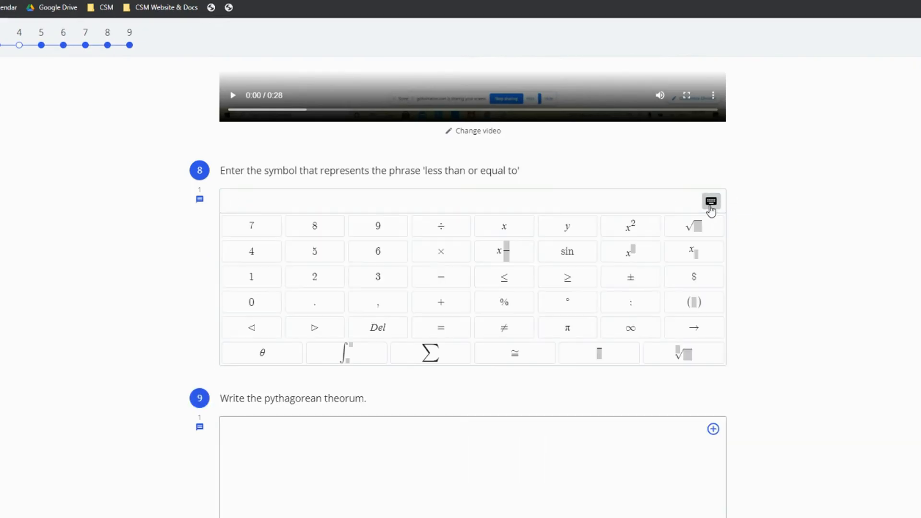
mouse_move(533, 237)
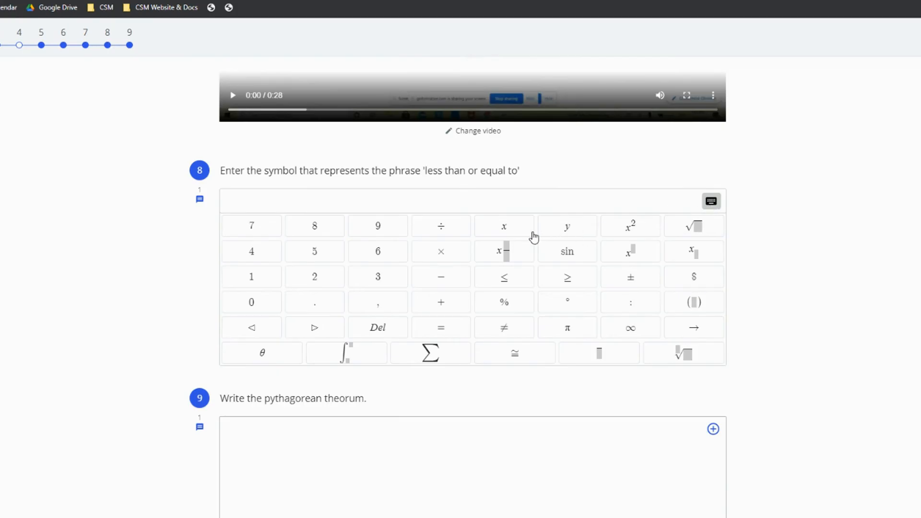
click(503, 277)
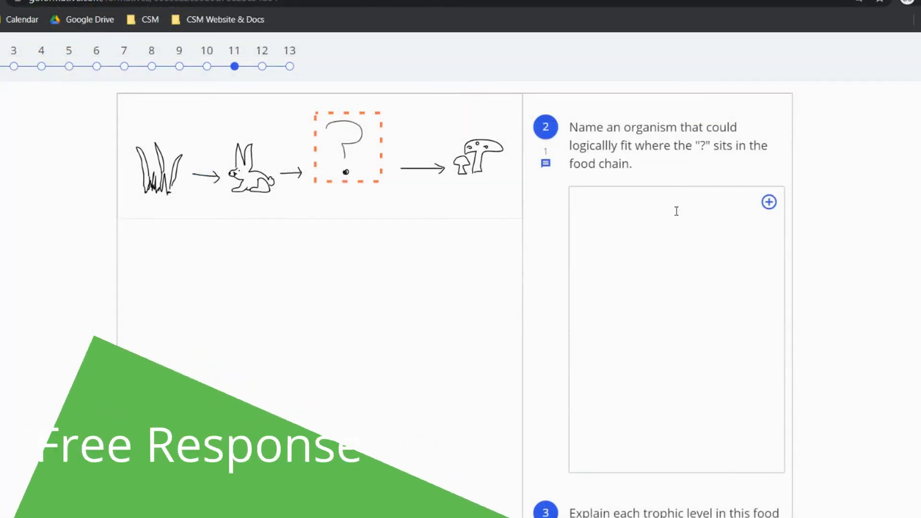
Step: Type 'fox' for question 2 and try the Audio and Emoji attachment options without adding any
text(fox)
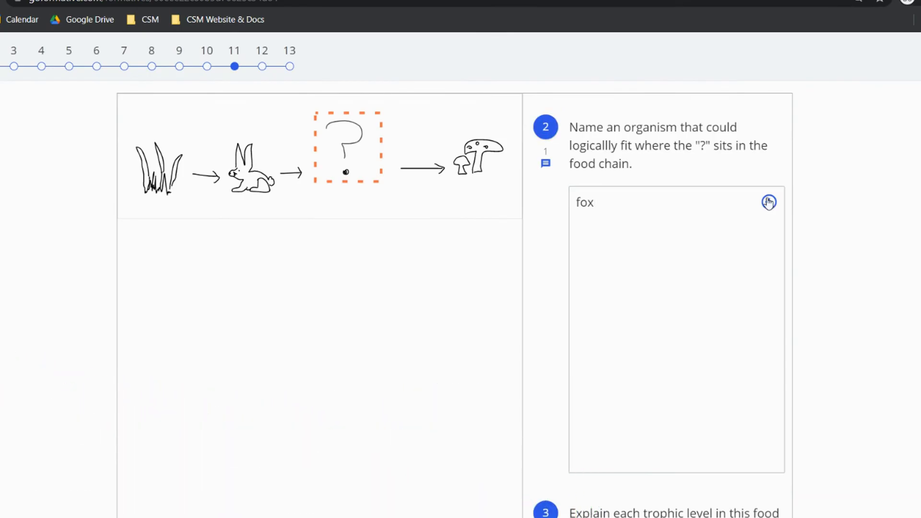
click(769, 203)
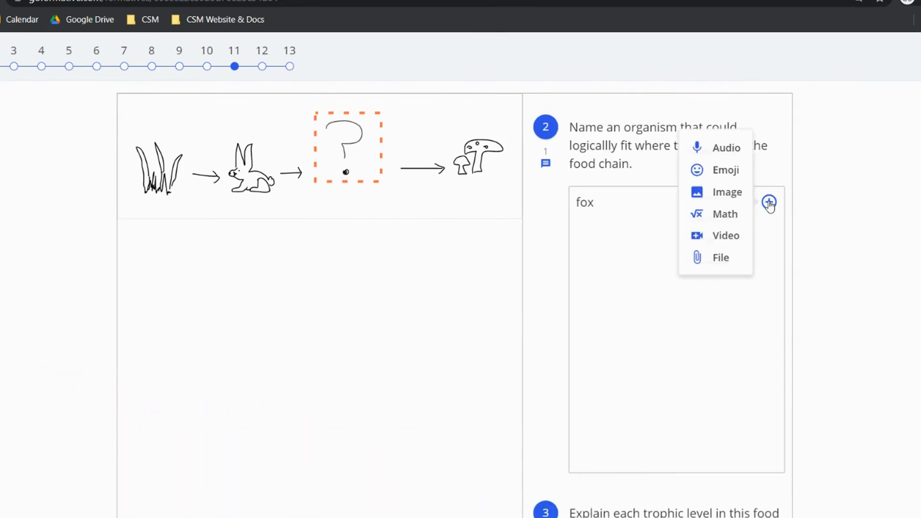
click(726, 148)
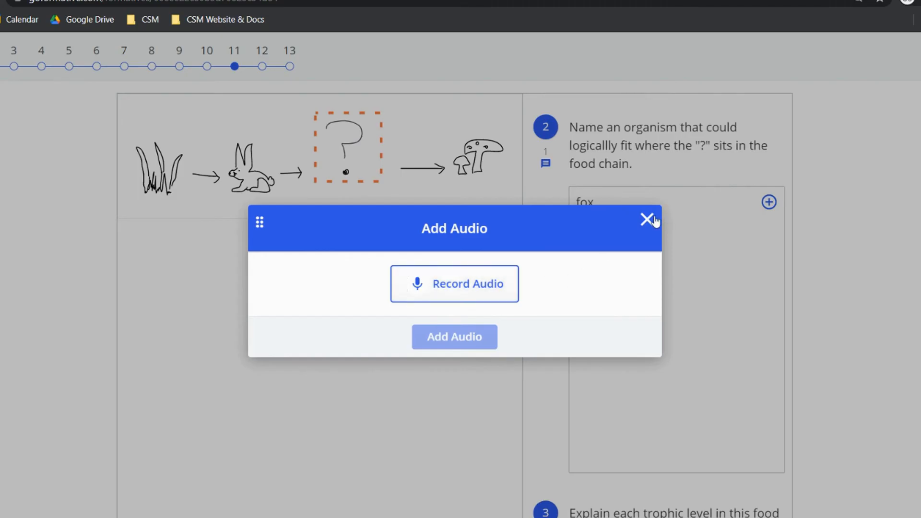
click(647, 219)
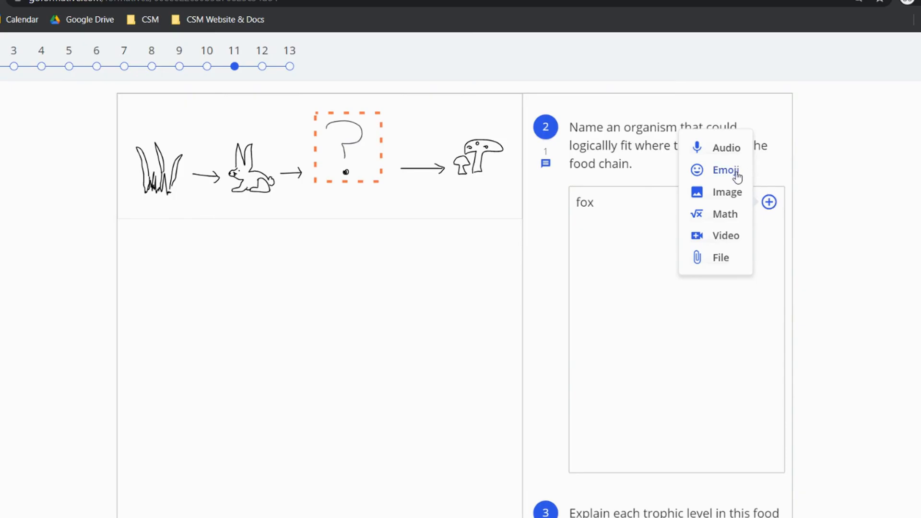
click(725, 170)
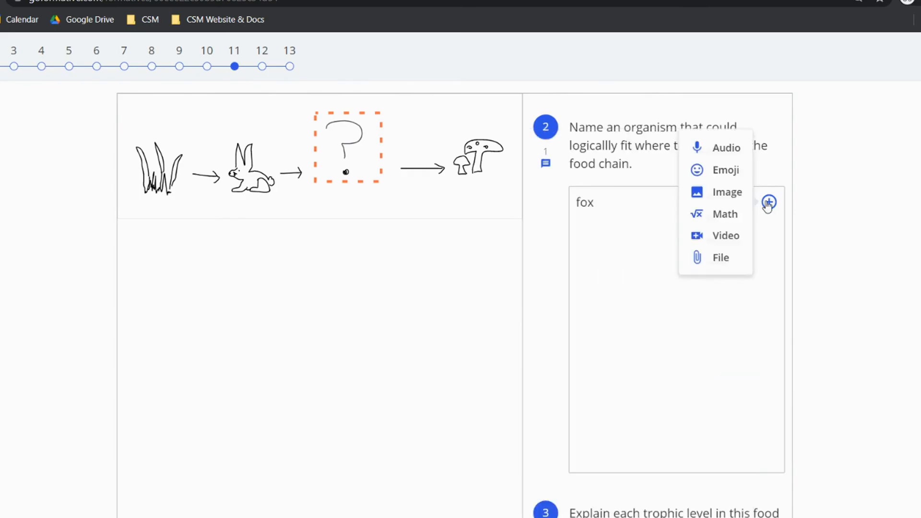
Step: Upload the fox picture file and insert it beneath the 'fox' answer
click(726, 191)
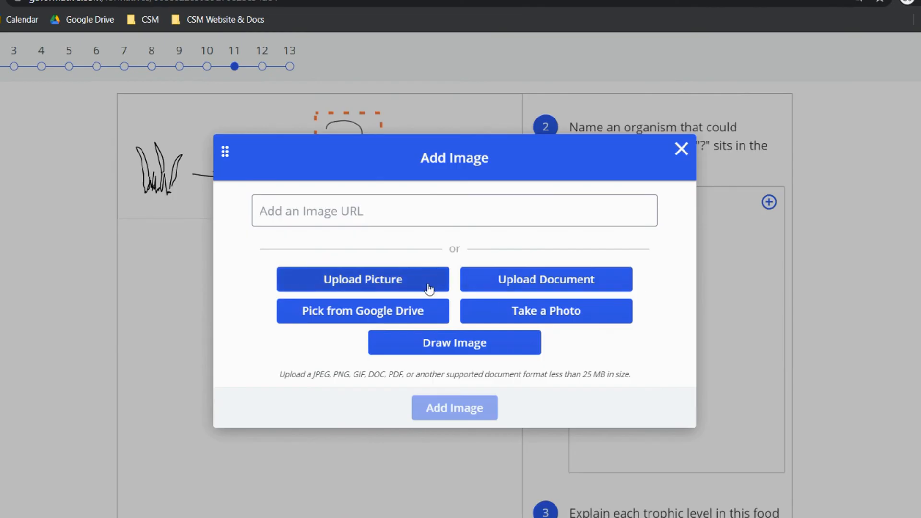
click(362, 280)
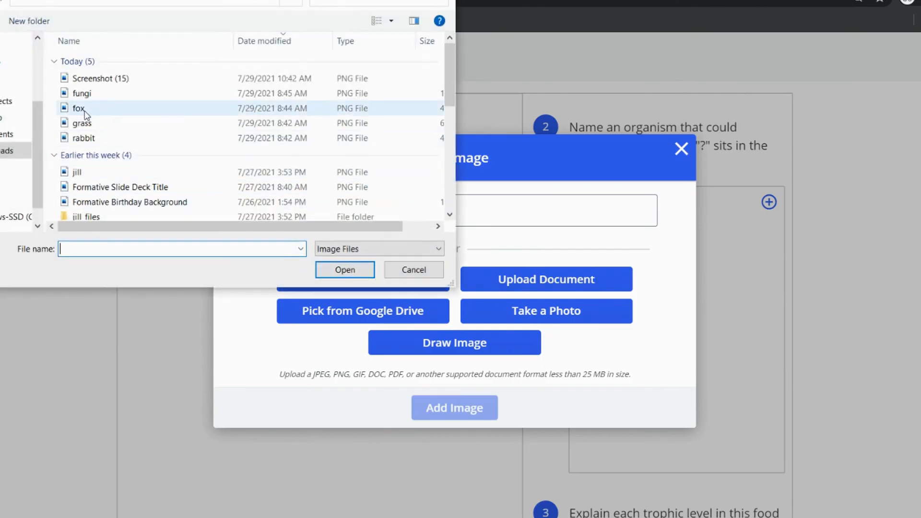
click(345, 270)
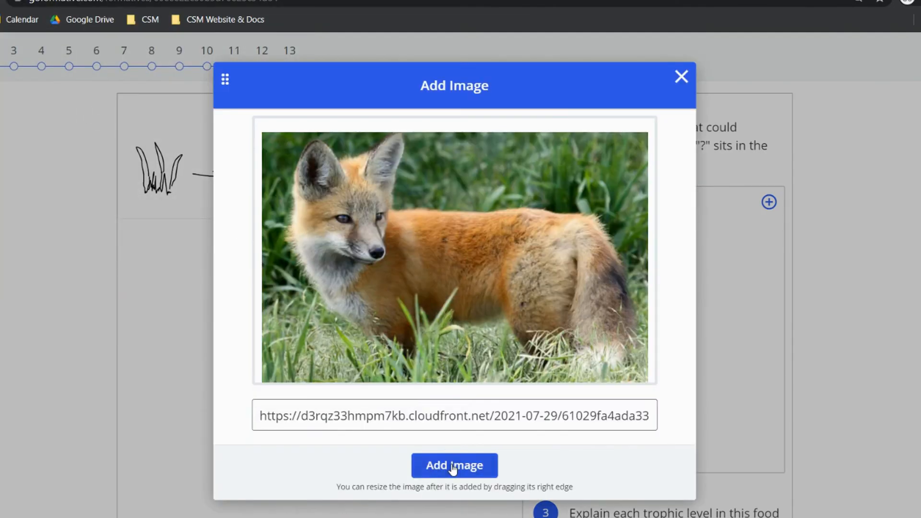
click(454, 465)
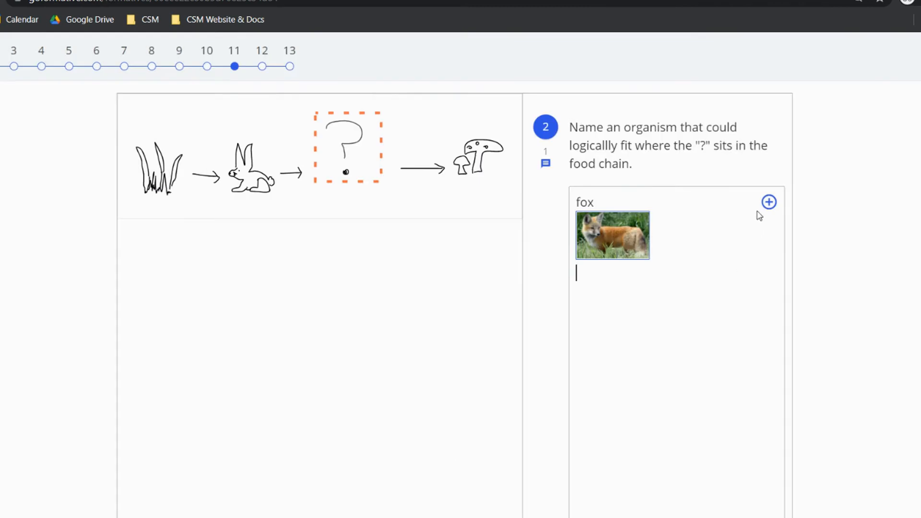
click(769, 202)
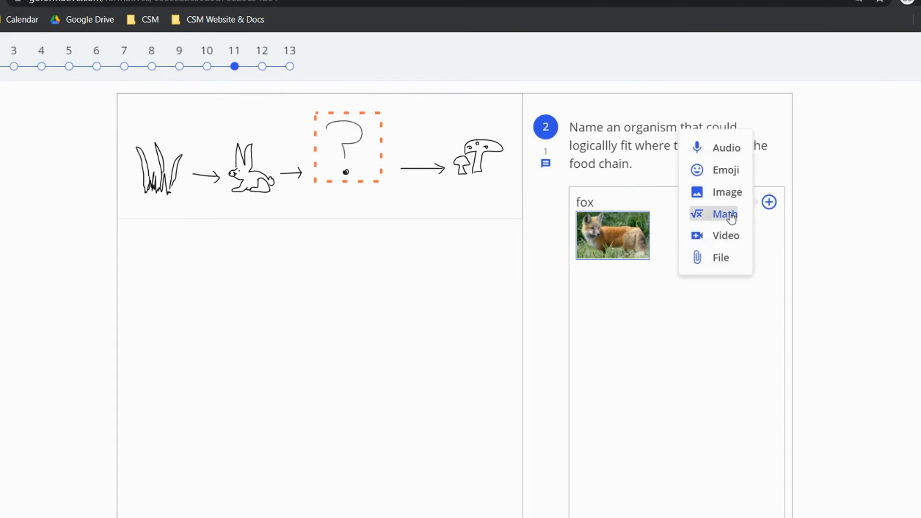
click(724, 214)
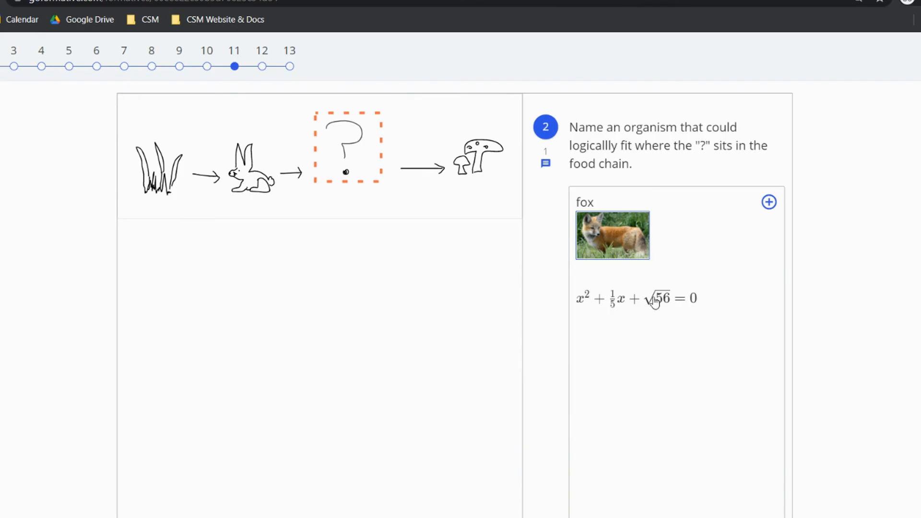
click(634, 298)
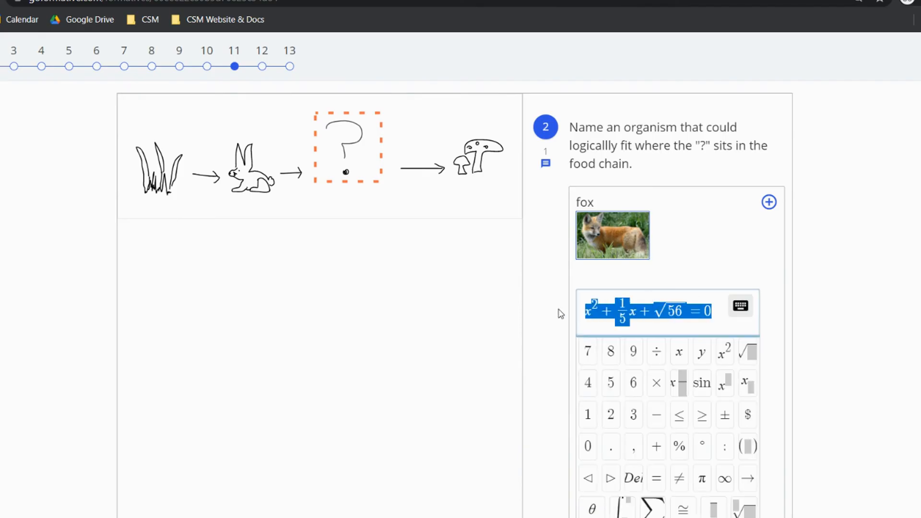
mouse_move(556, 311)
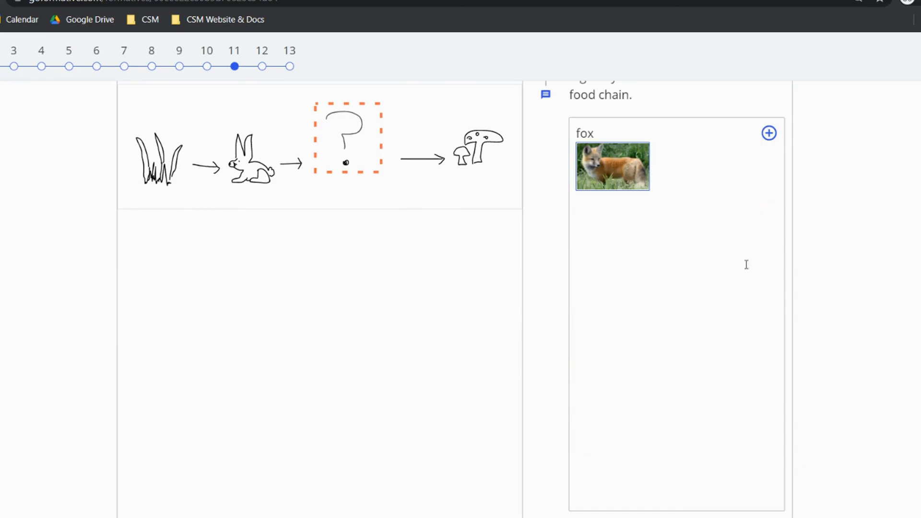
click(769, 133)
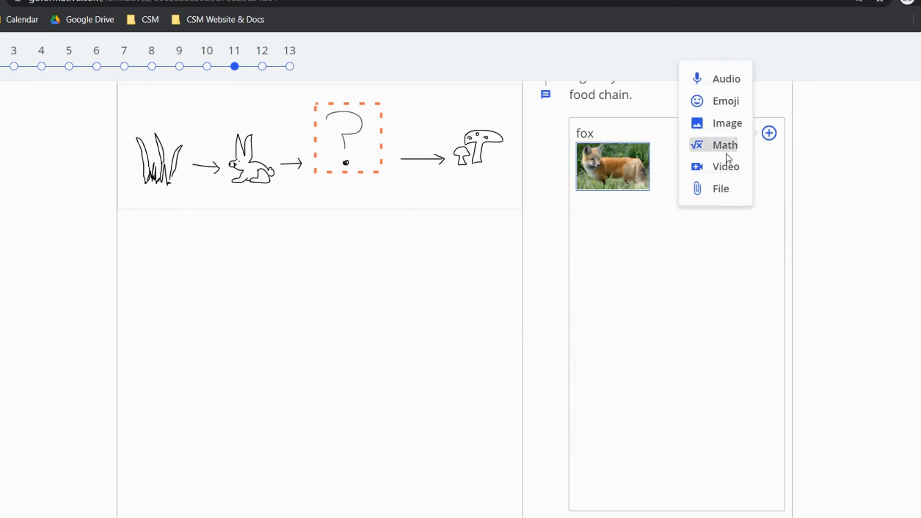
click(725, 167)
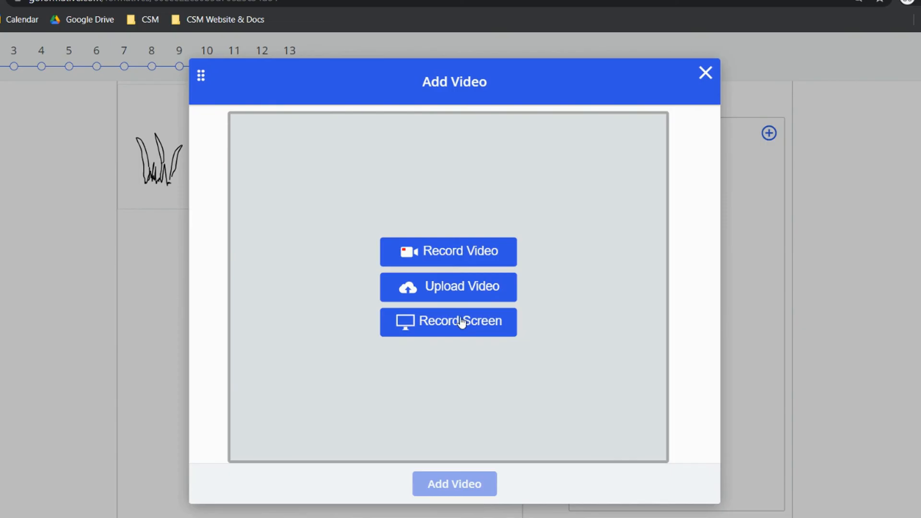
mouse_move(448, 301)
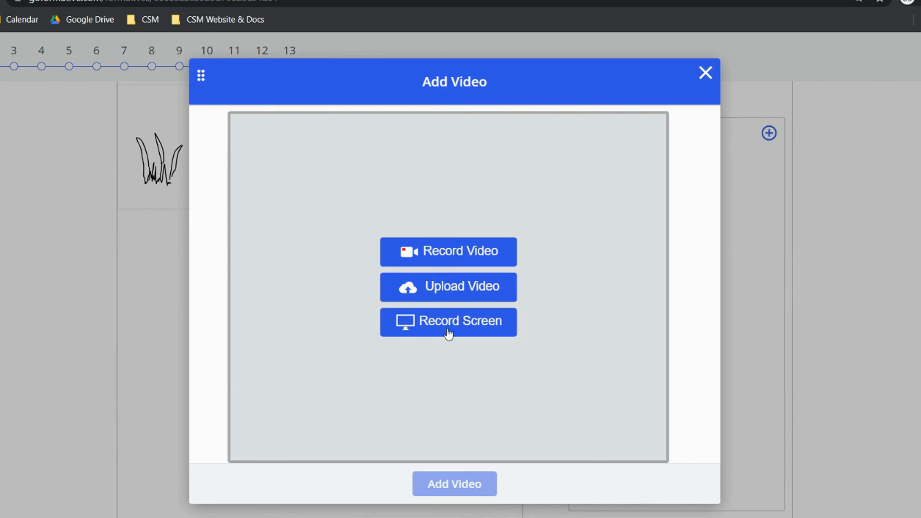
click(704, 72)
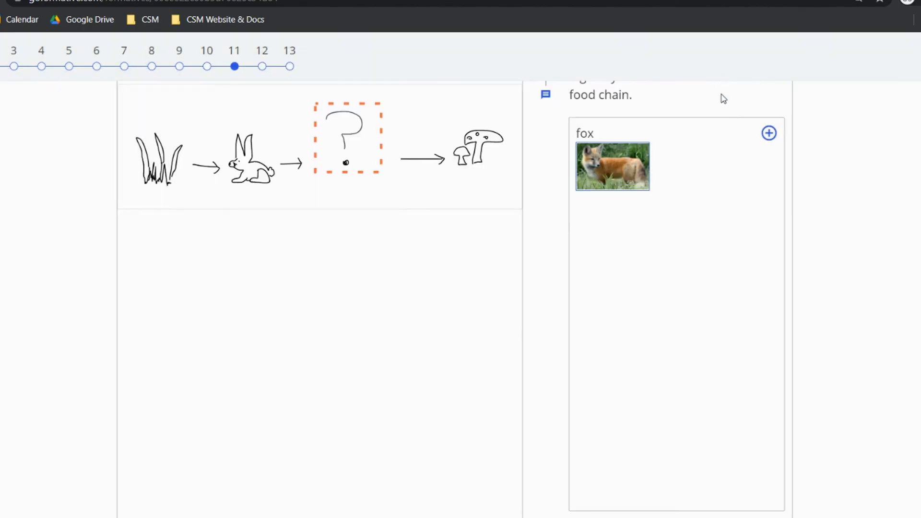
click(768, 133)
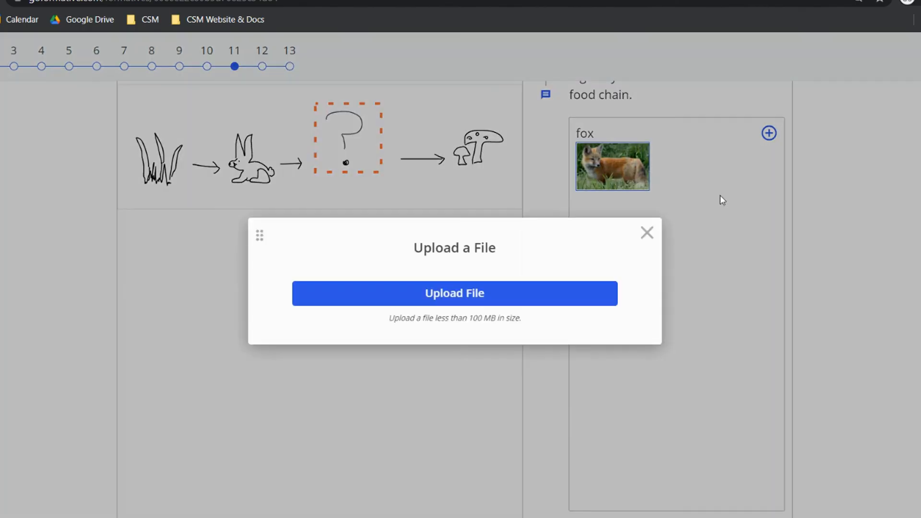
mouse_move(528, 296)
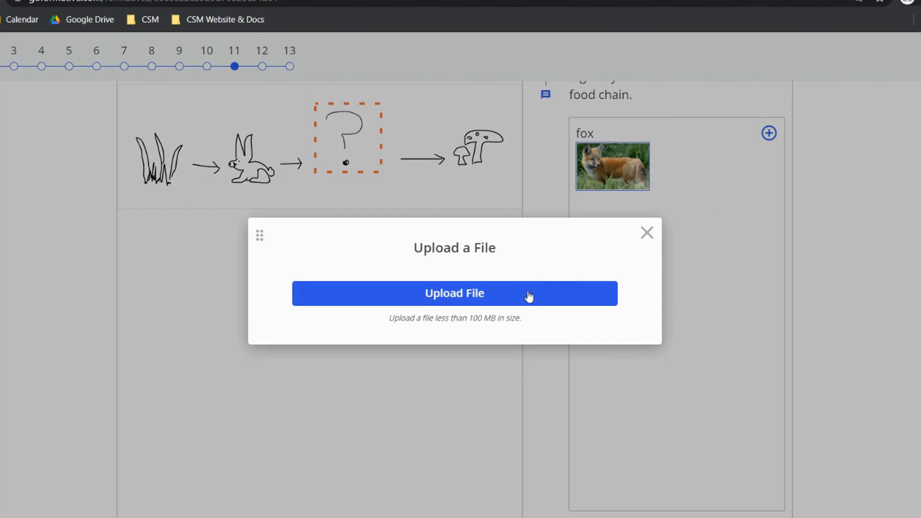
click(455, 293)
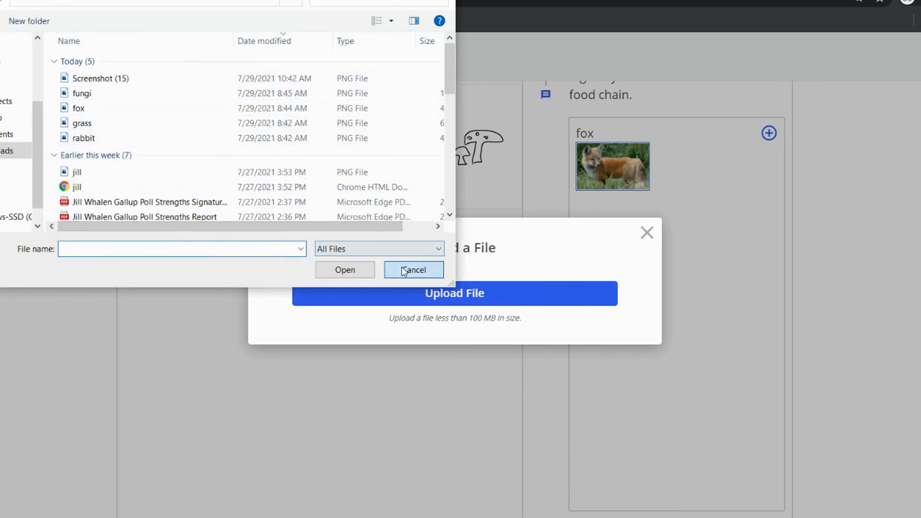
click(413, 270)
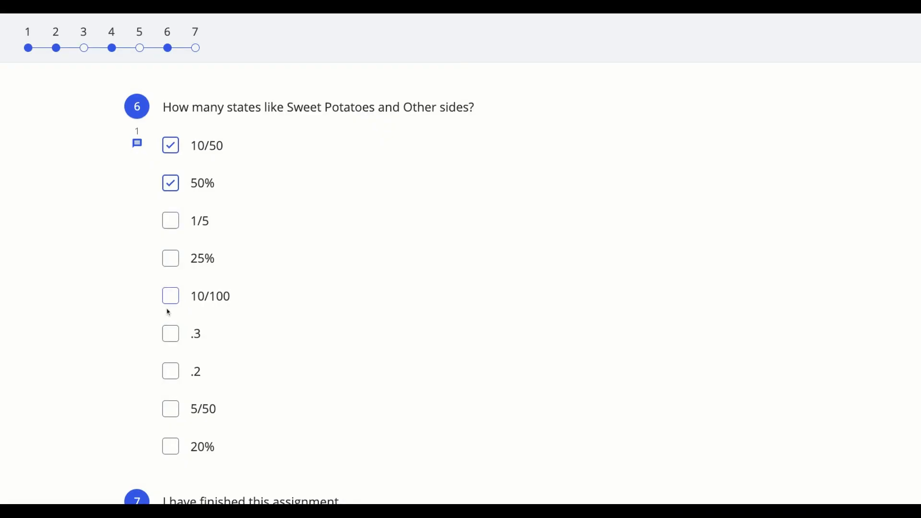
Step: Submit the assignment with 4 of 7 answered, bringing up the unfinished-questions warning
scroll(down, 3)
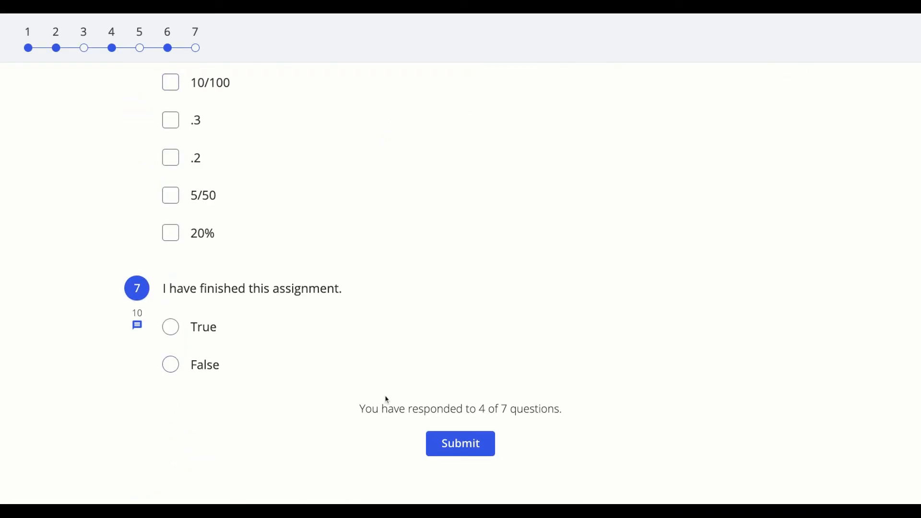
scroll(down, 3)
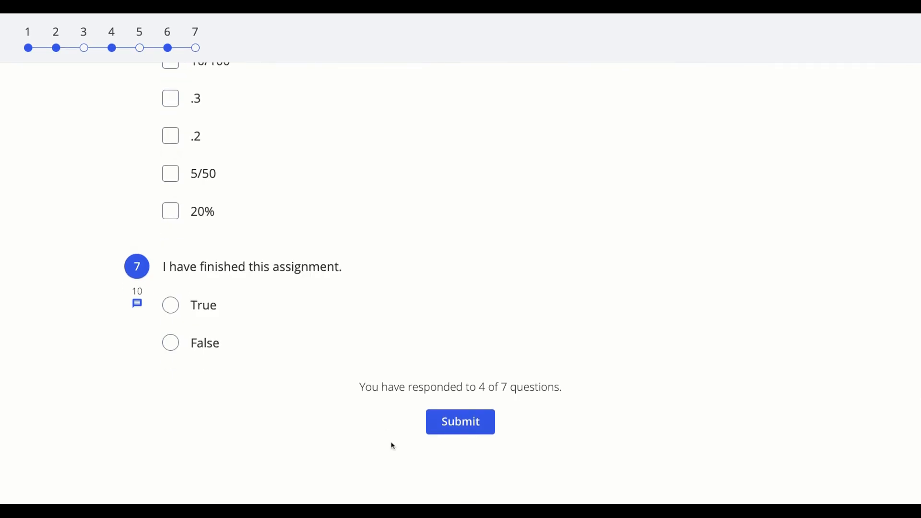
mouse_move(504, 402)
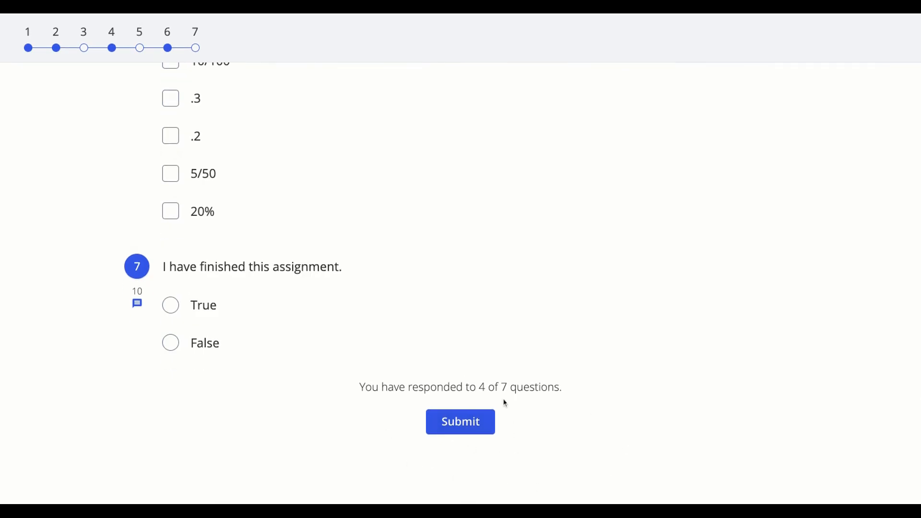
click(460, 422)
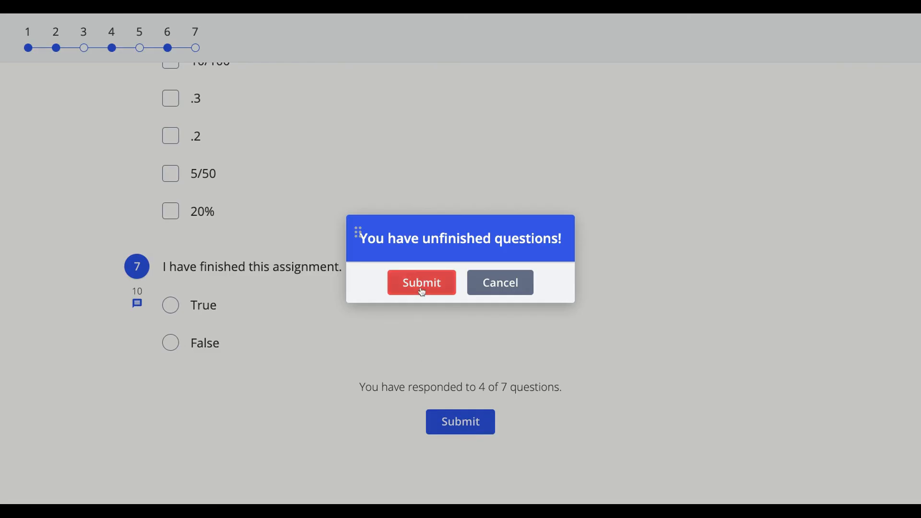
mouse_move(500, 290)
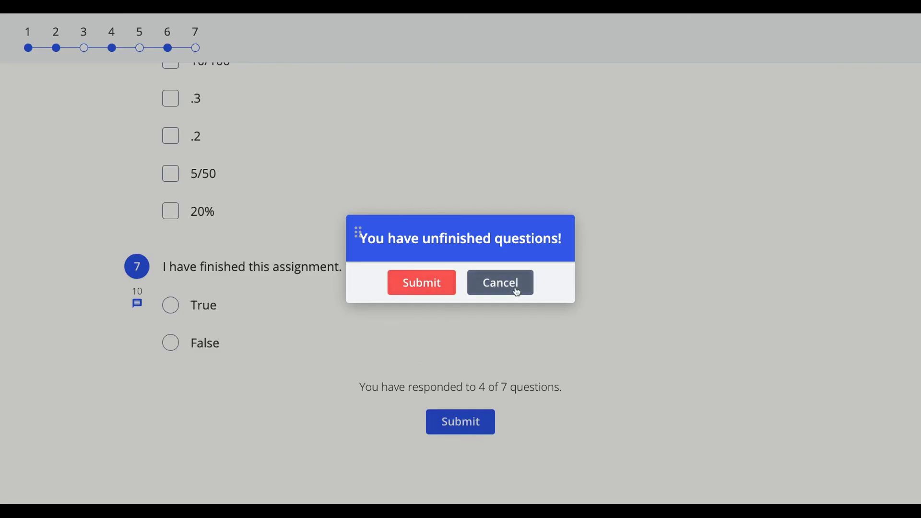